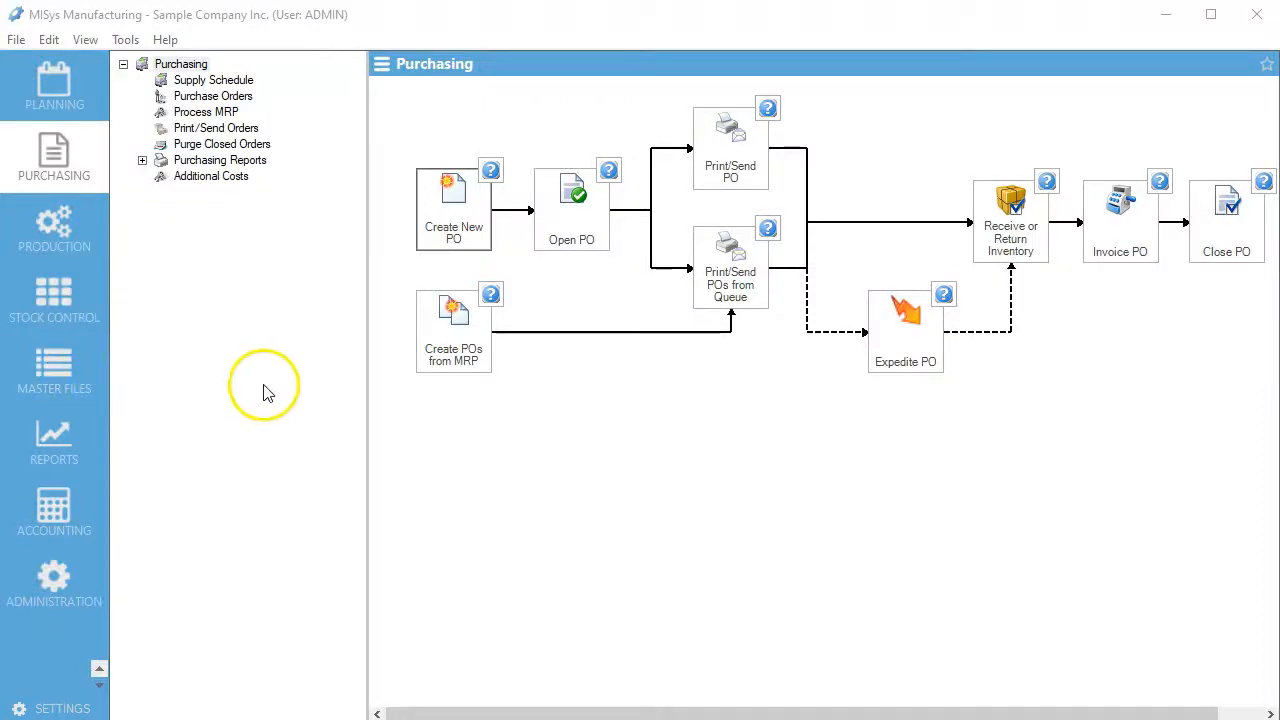
{"action": "mouse_move", "coordinate": [264, 384]}
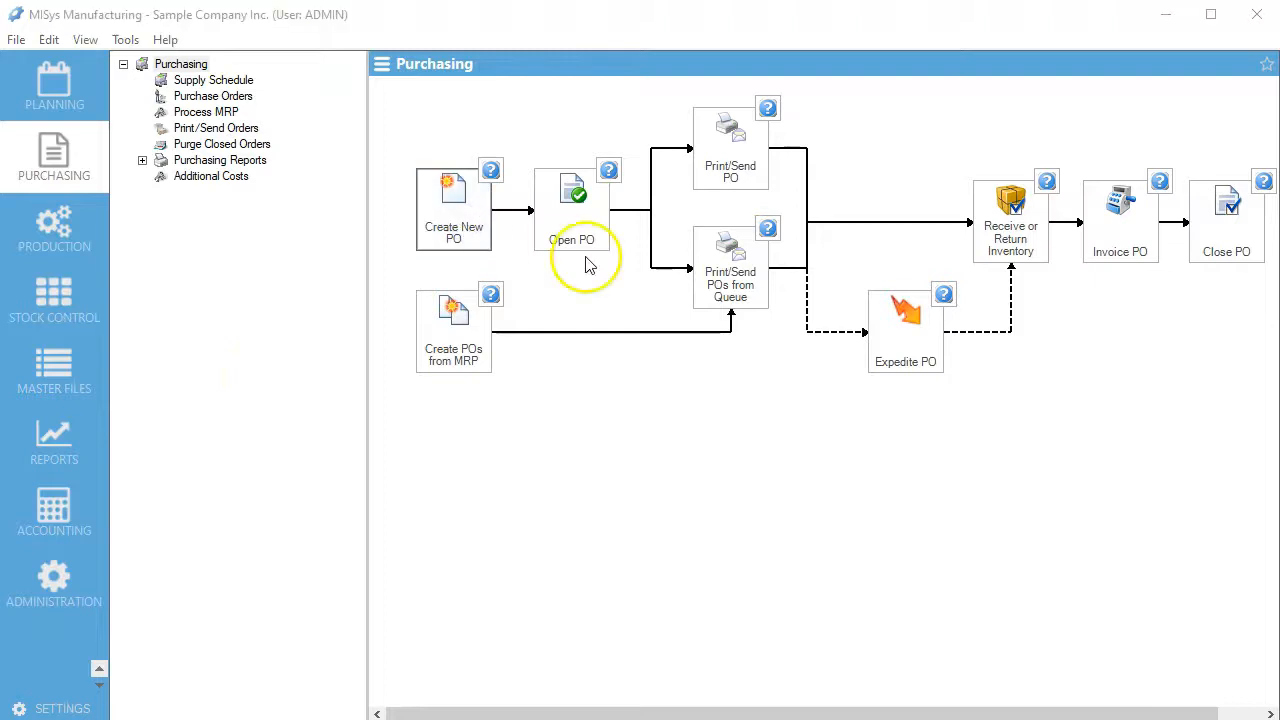
Create a new purchase order for supplier 4950 Woody's Wood World, showing only qualified items
{"action": "left_click", "coordinate": [572, 210]}
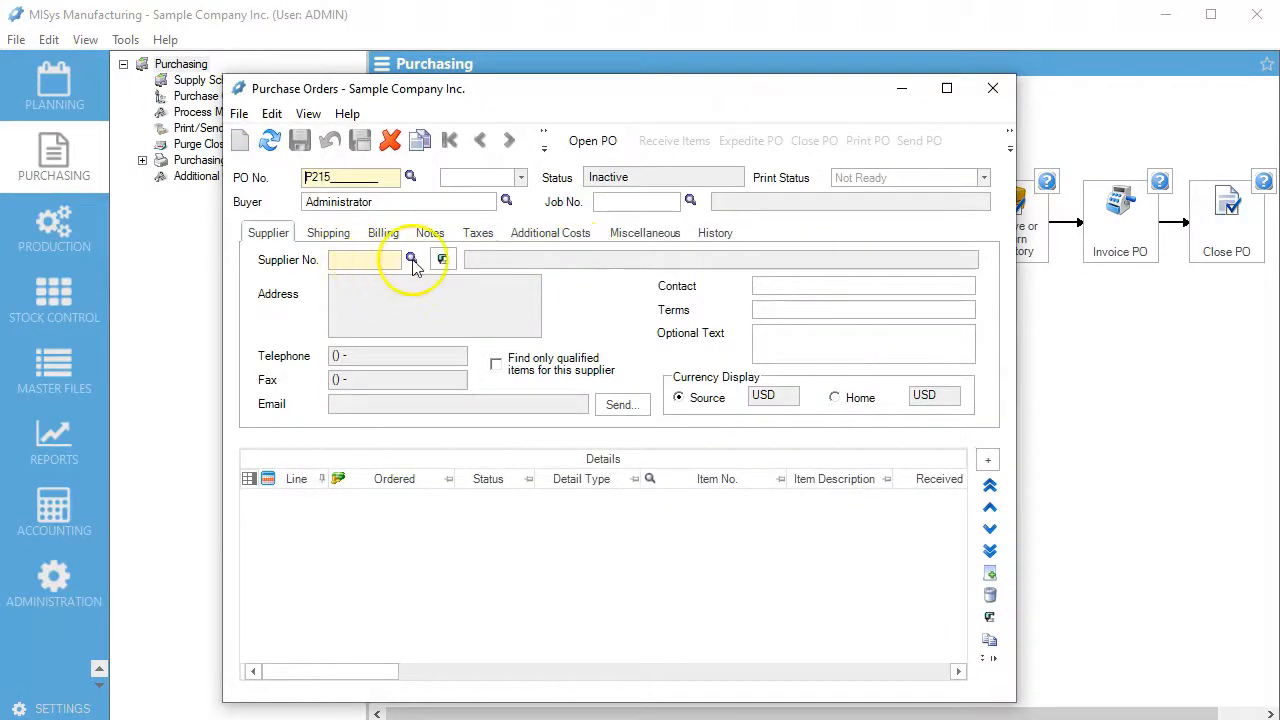
{"action": "left_click", "coordinate": [412, 260]}
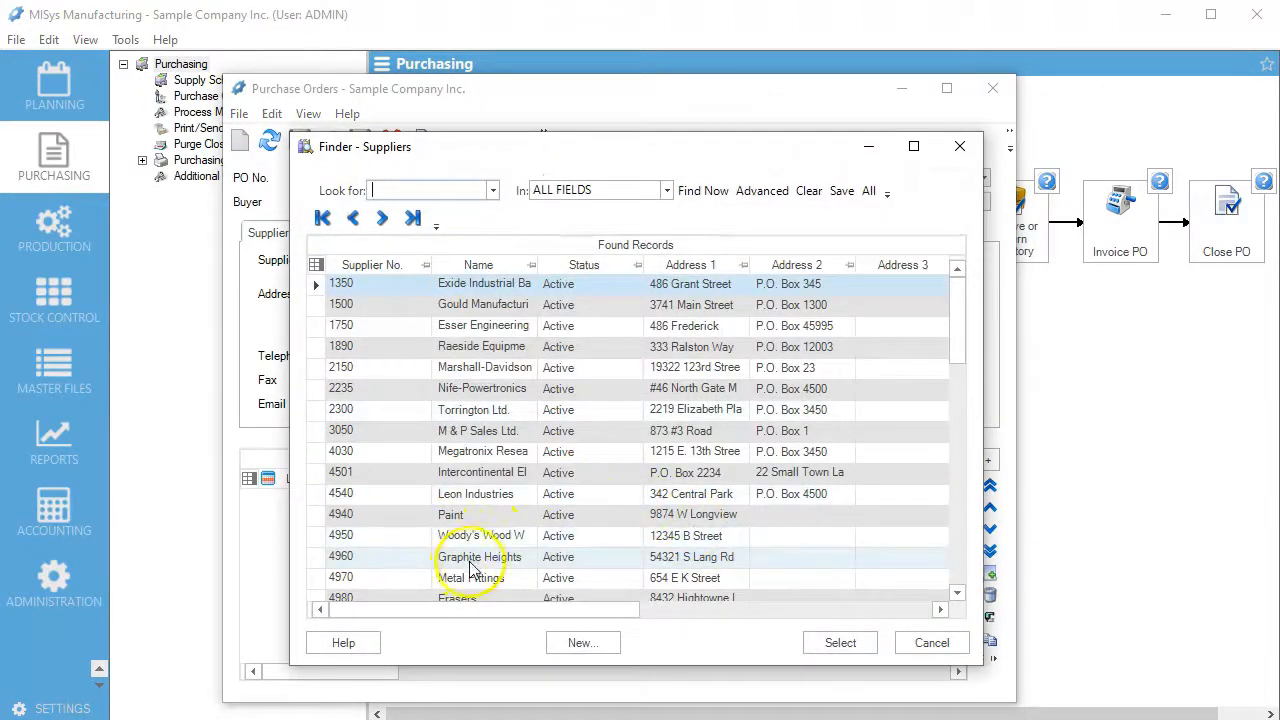
{"action": "left_click", "coordinate": [480, 536]}
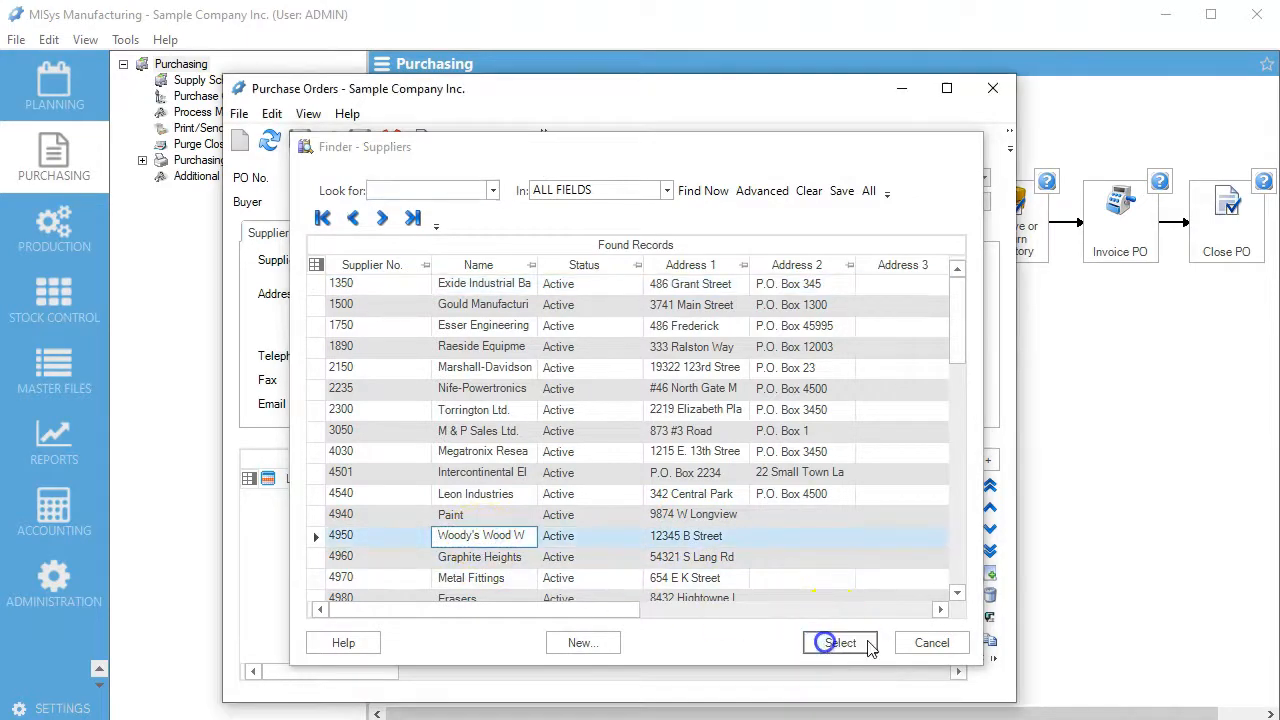
{"action": "left_click", "coordinate": [840, 642]}
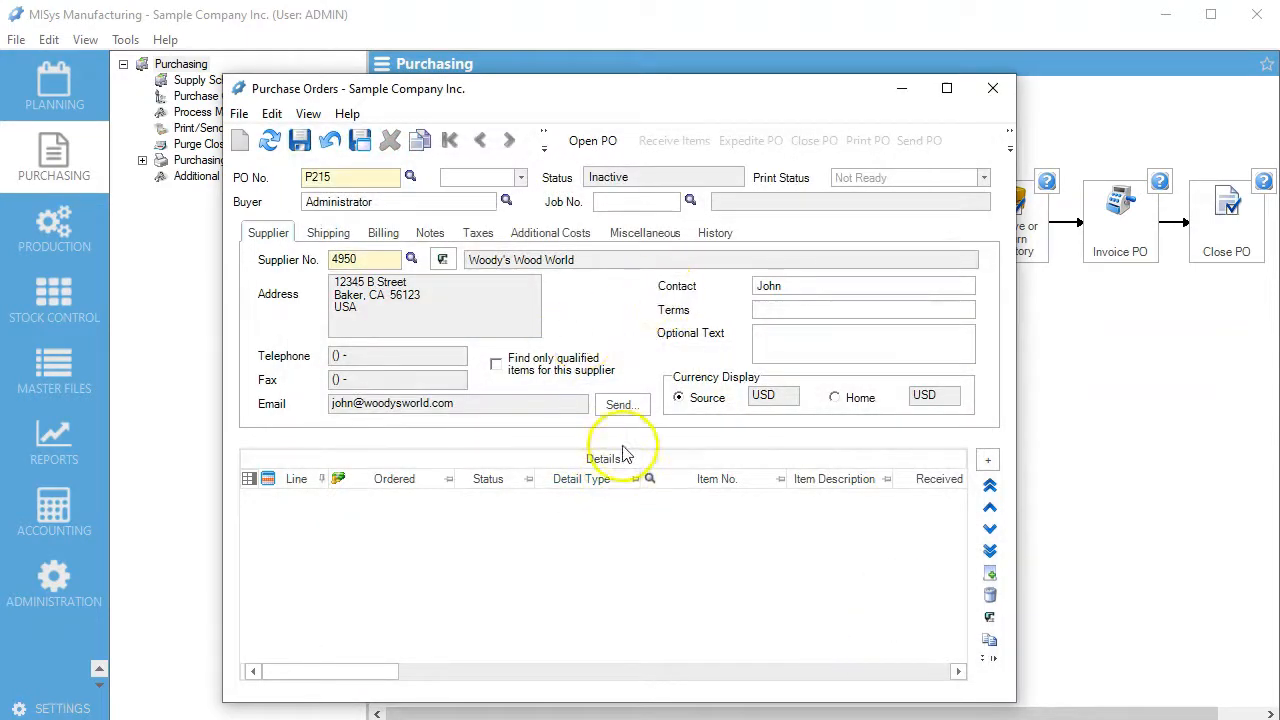
{"action": "left_click", "coordinate": [496, 364]}
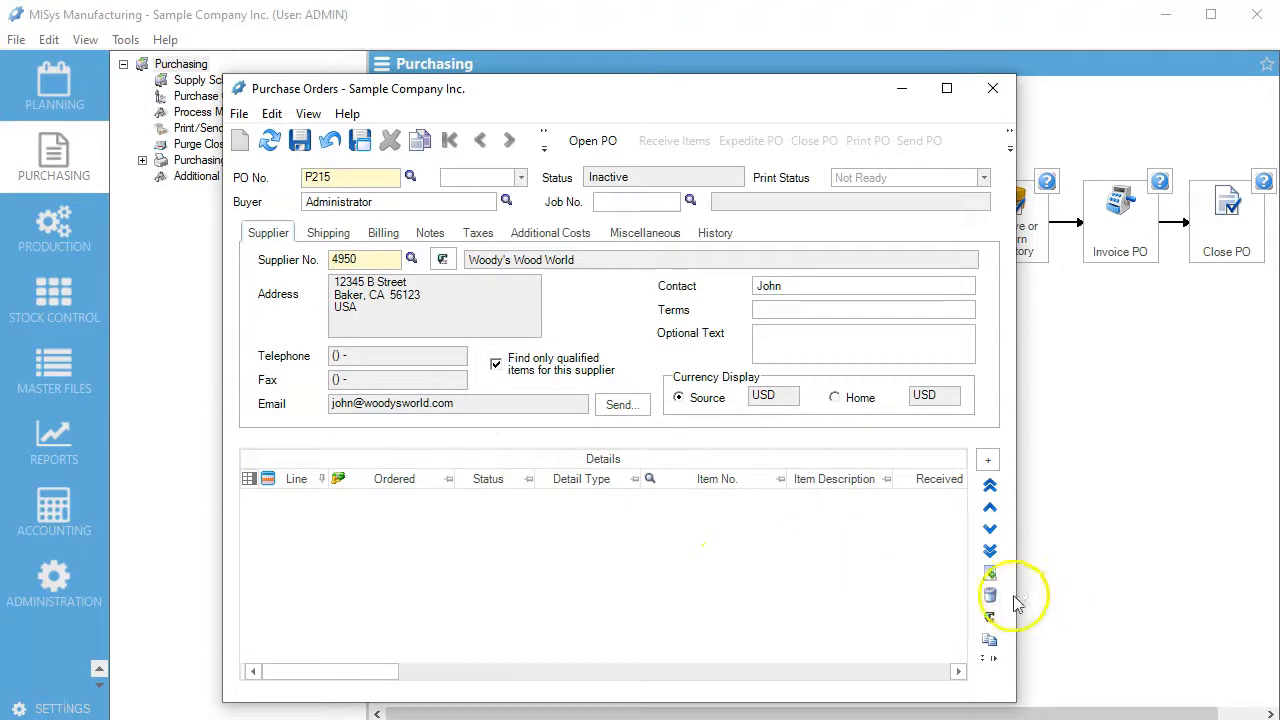
Add two order lines: P30 Pencil Wood qty 20 and P33 Ferrule qty 10
{"action": "left_click", "coordinate": [988, 572]}
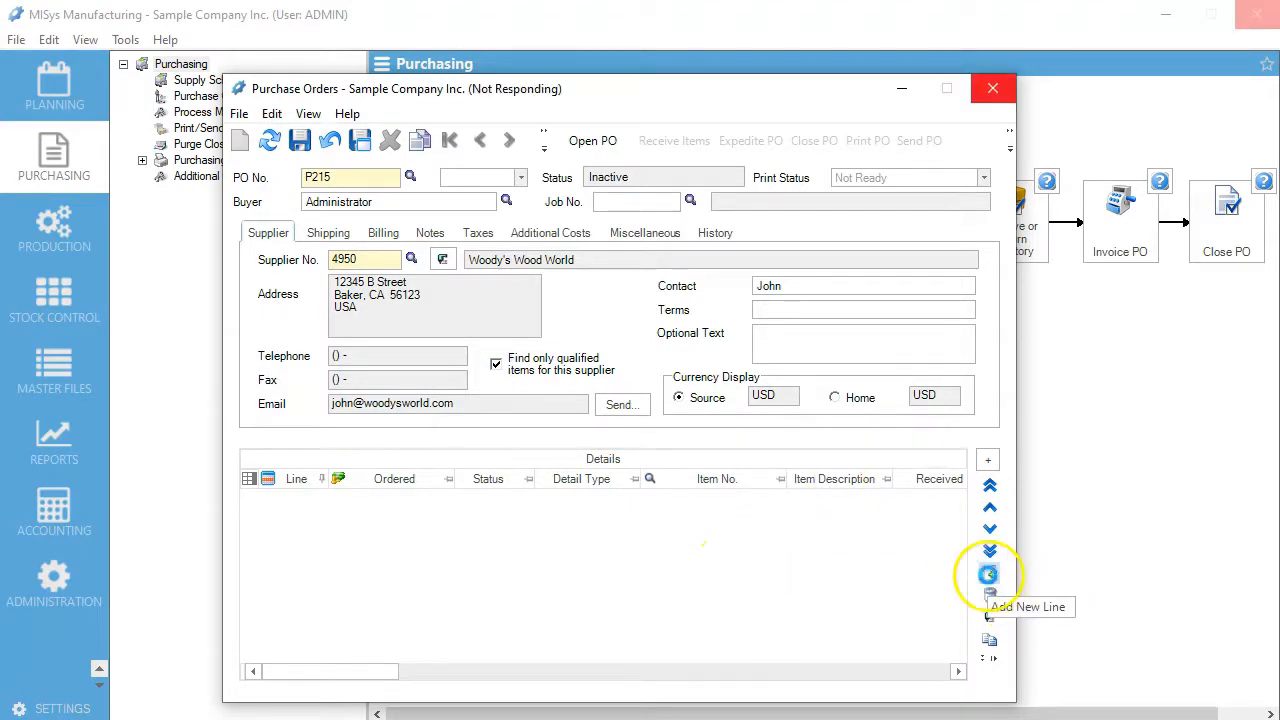
{"action": "left_click", "coordinate": [988, 574]}
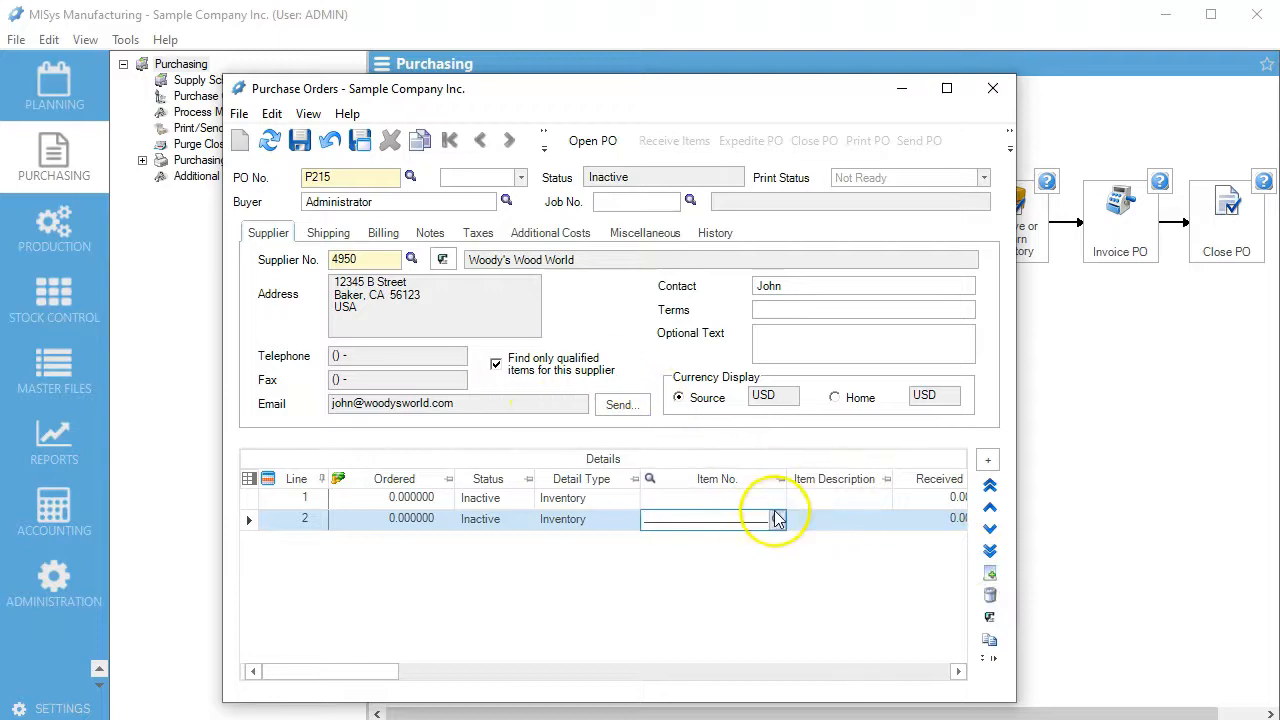
{"action": "left_click", "coordinate": [648, 478]}
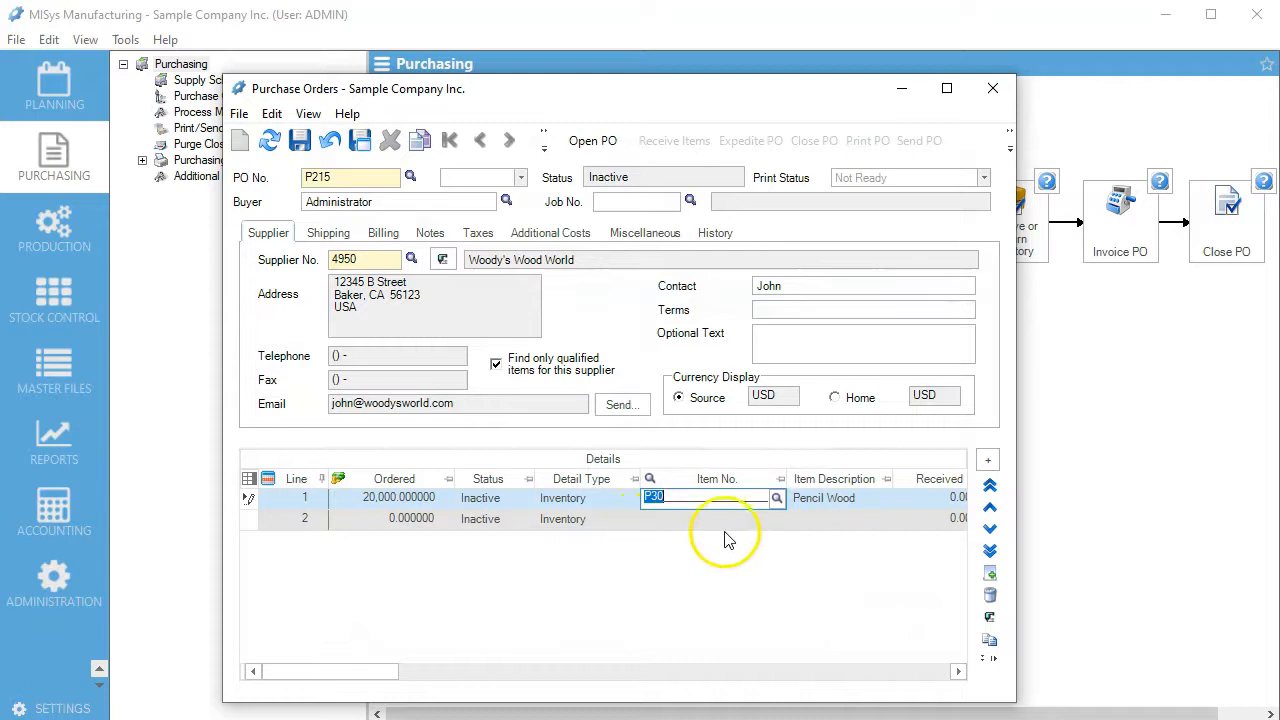
{"action": "left_click", "coordinate": [776, 498]}
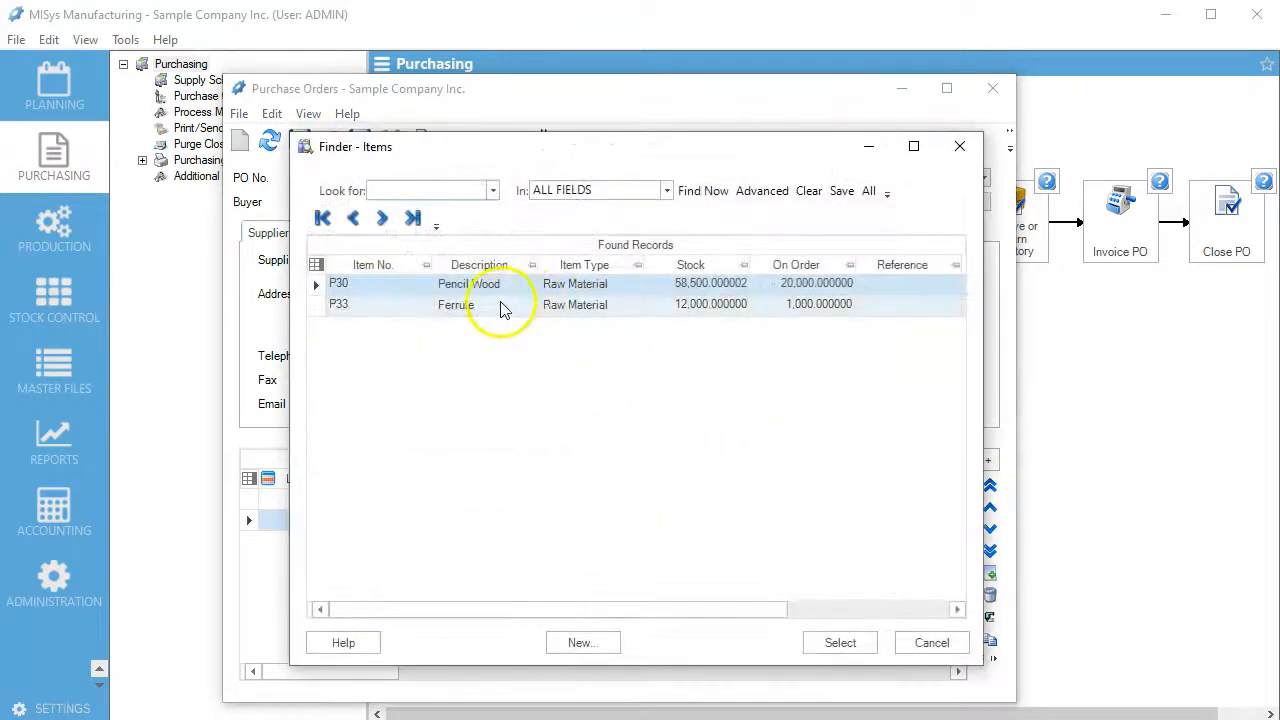
{"action": "left_click", "coordinate": [840, 642]}
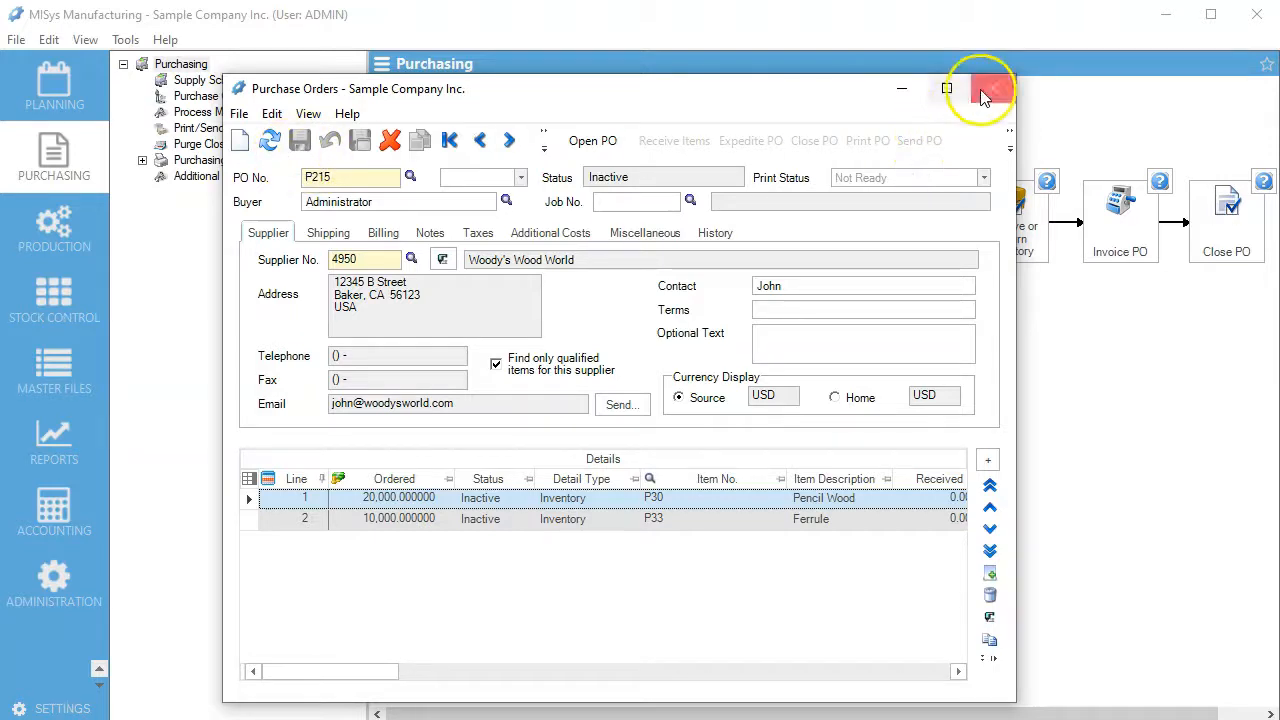
Mark purchase order P215 as open from the Open PO list
{"action": "left_click", "coordinate": [980, 88]}
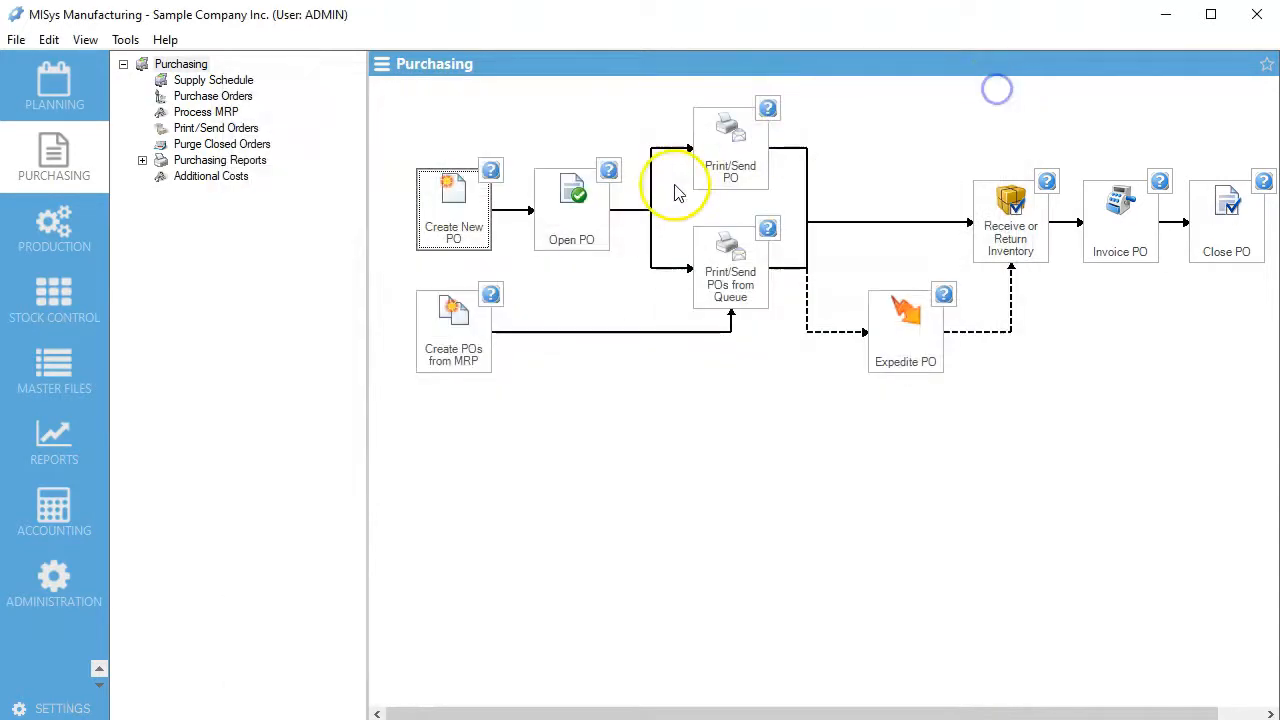
{"action": "left_click", "coordinate": [572, 200]}
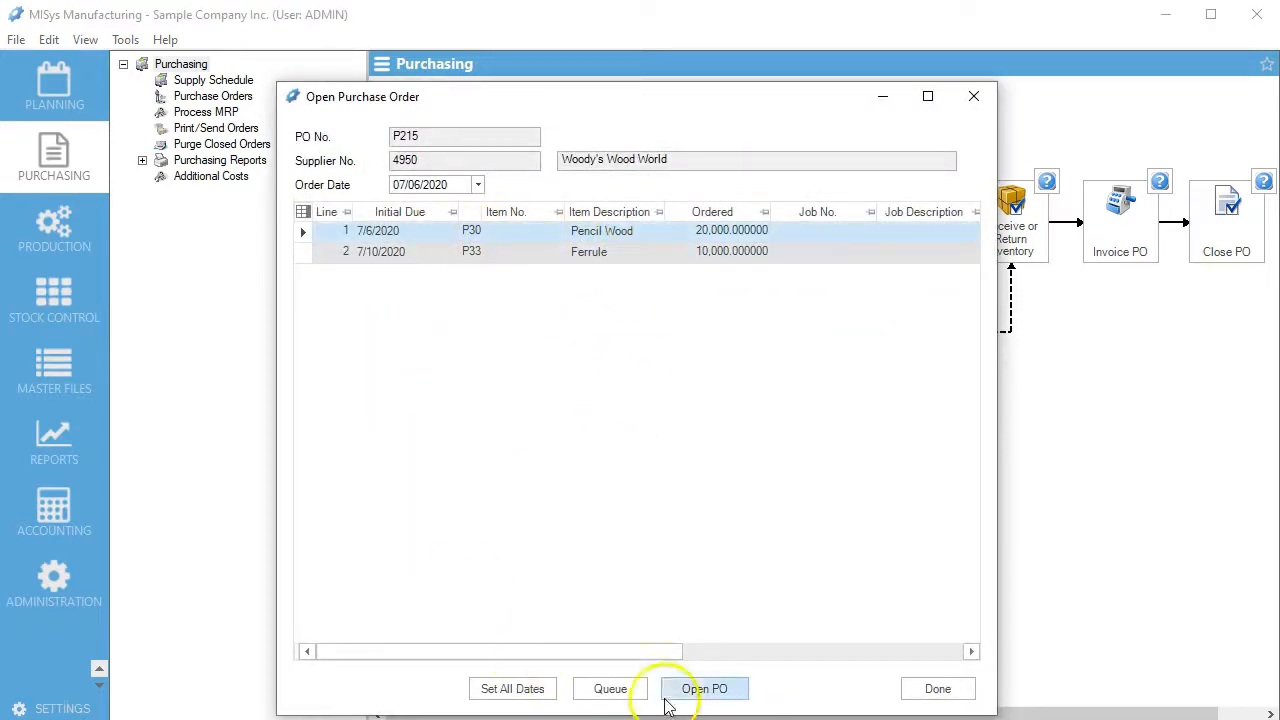
{"action": "left_click", "coordinate": [704, 688]}
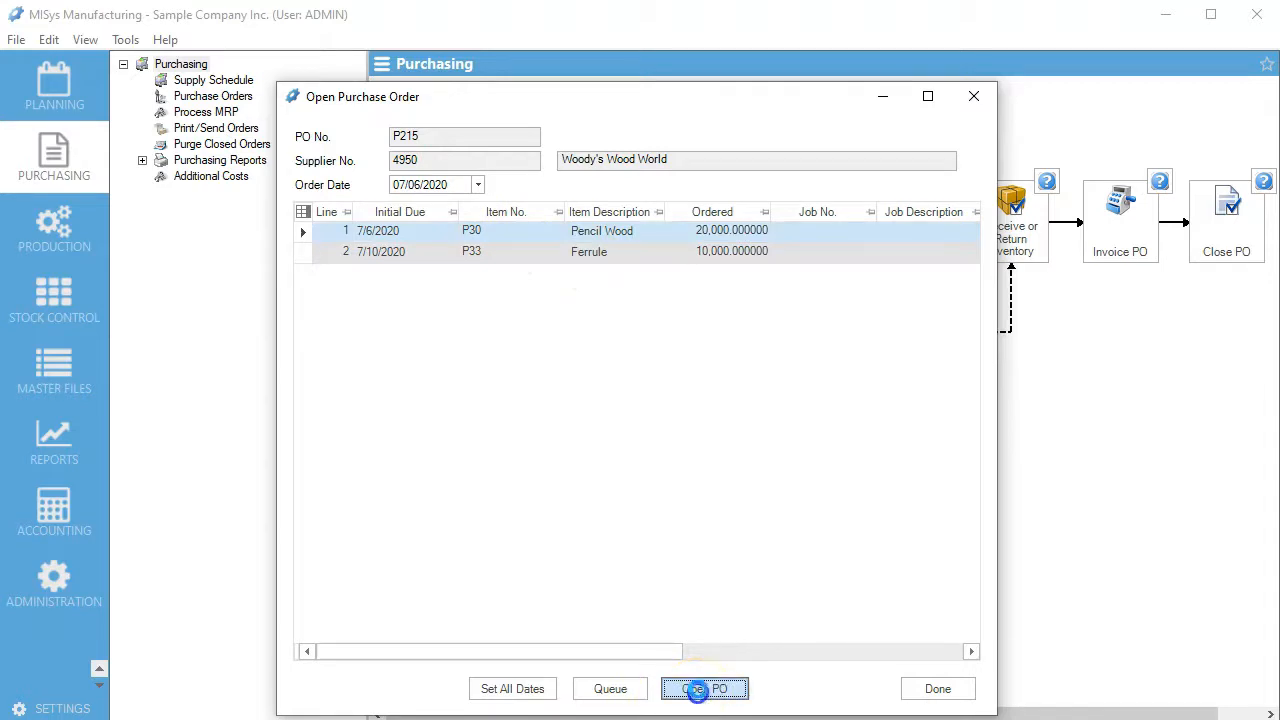
{"action": "left_click", "coordinate": [704, 688]}
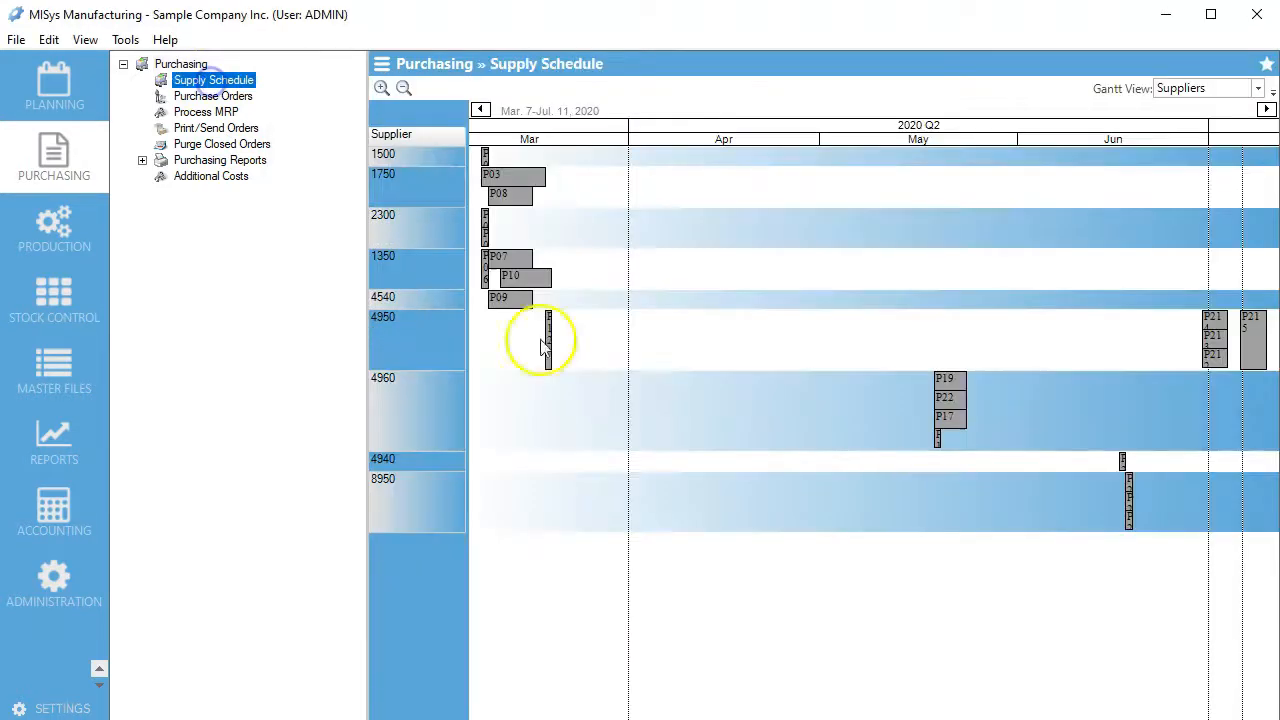
{"action": "mouse_move", "coordinate": [1250, 344]}
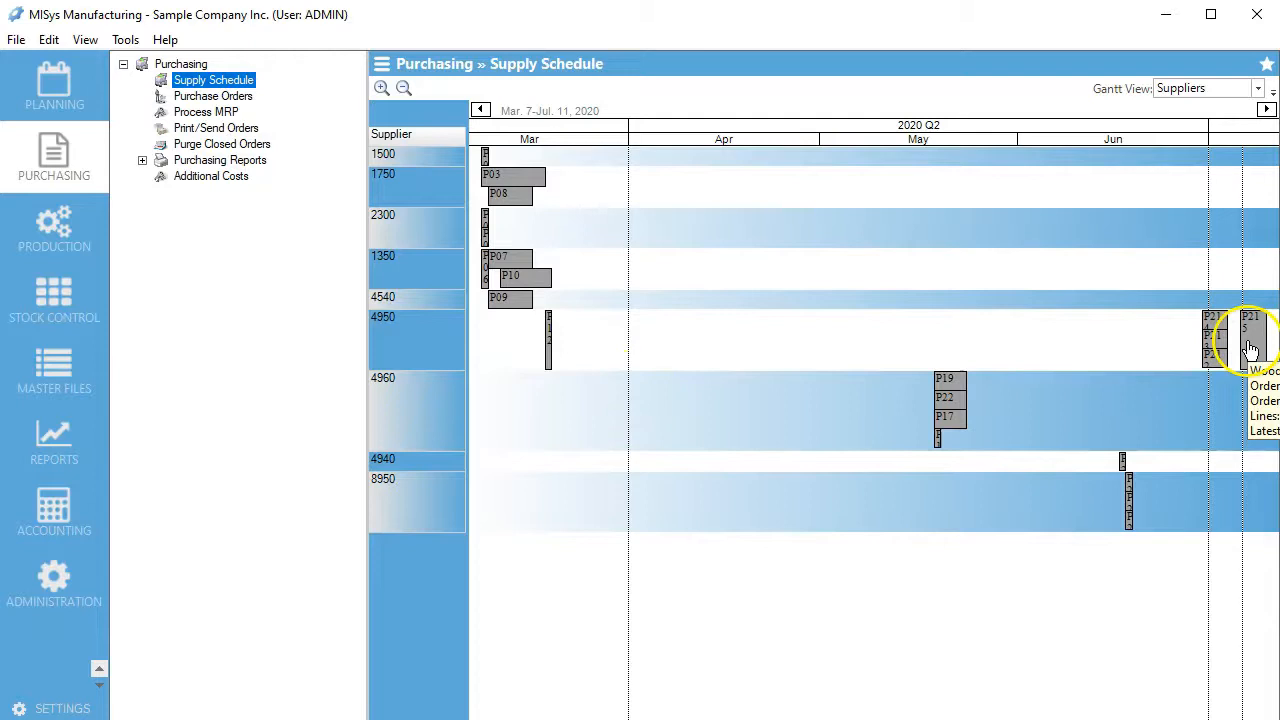
Receive the checked Pencil Wood and Ferrule lines of P215 into the Main Stockroom
{"action": "double_click", "coordinate": [1210, 330]}
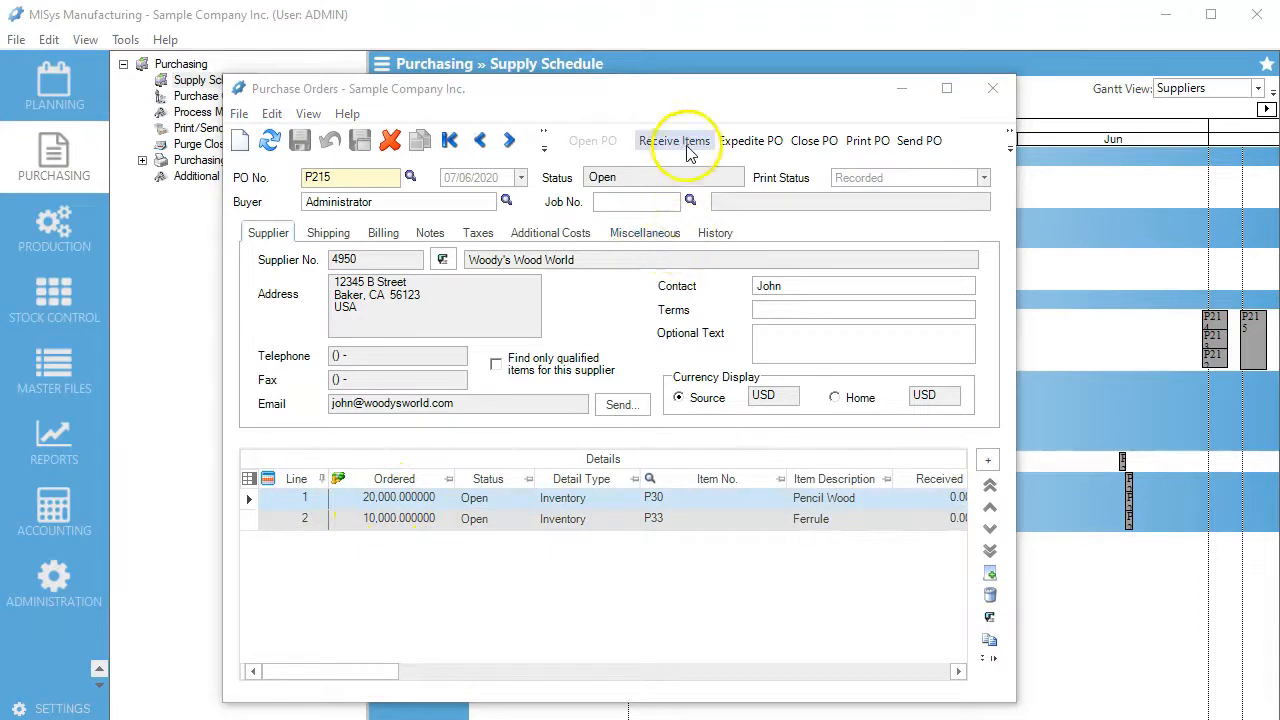
{"action": "left_click", "coordinate": [676, 140]}
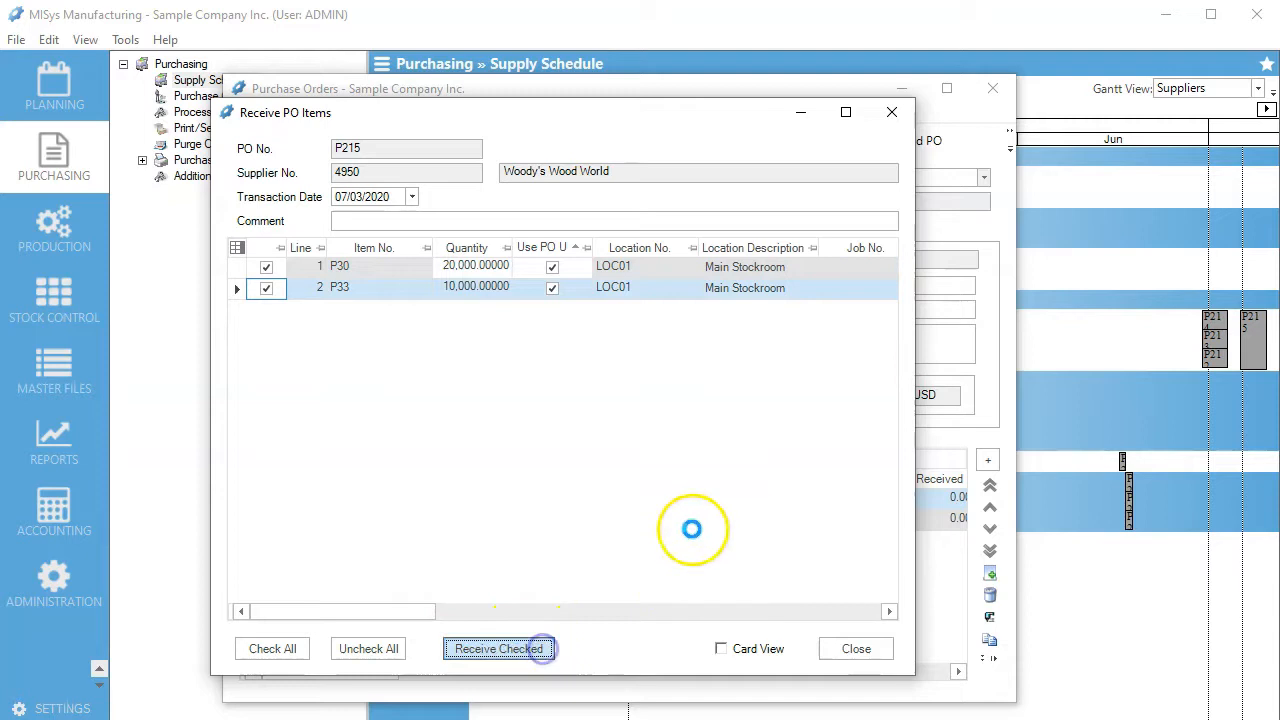
{"action": "left_click", "coordinate": [498, 648]}
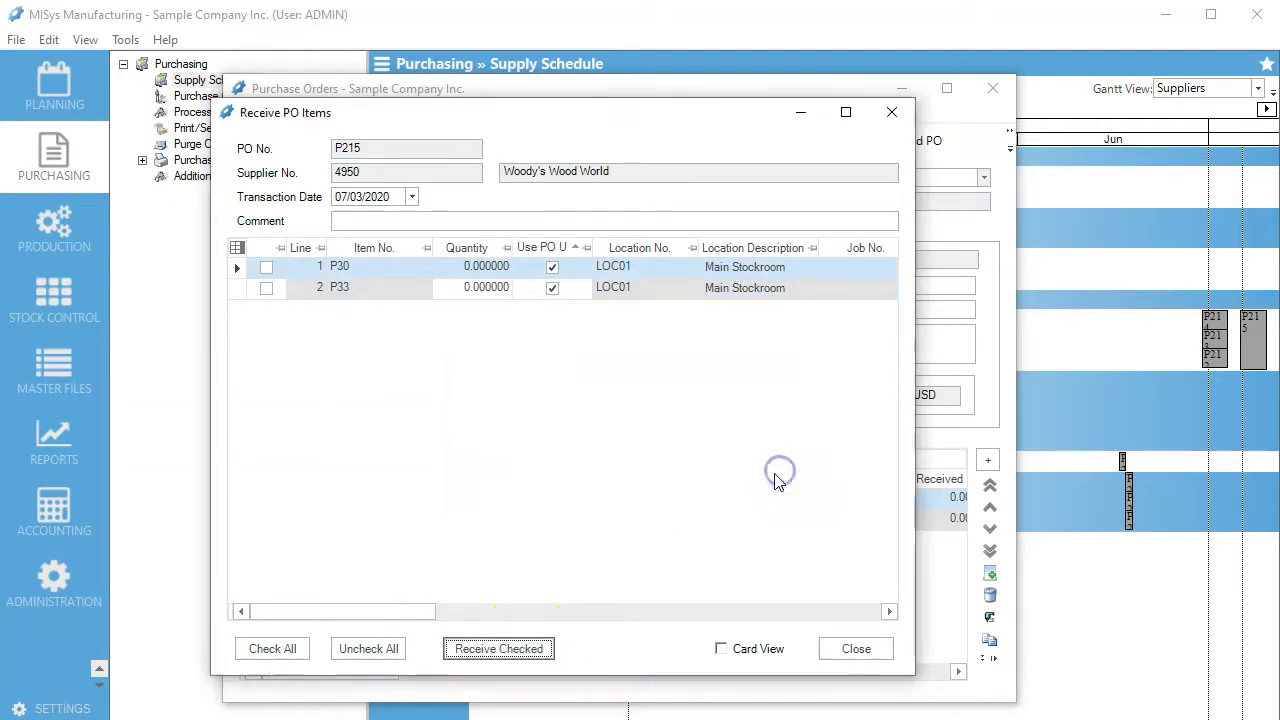
{"action": "left_click", "coordinate": [856, 648]}
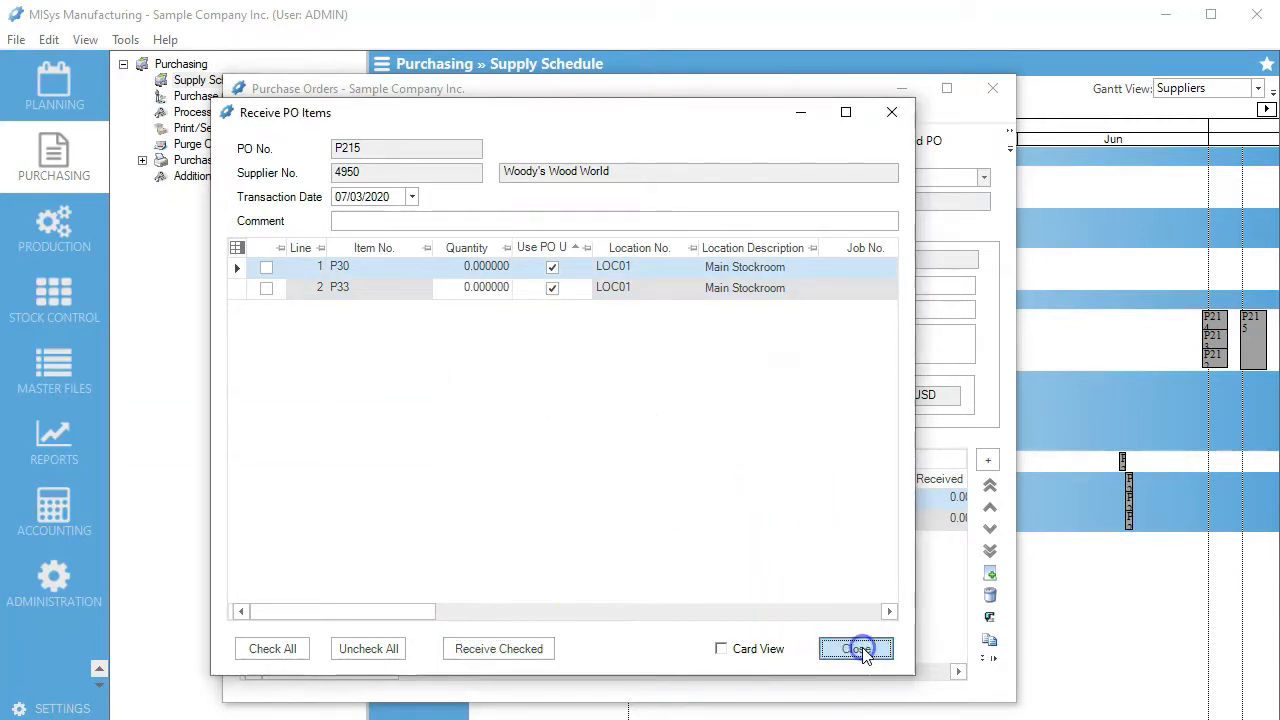
{"action": "left_click", "coordinate": [856, 648]}
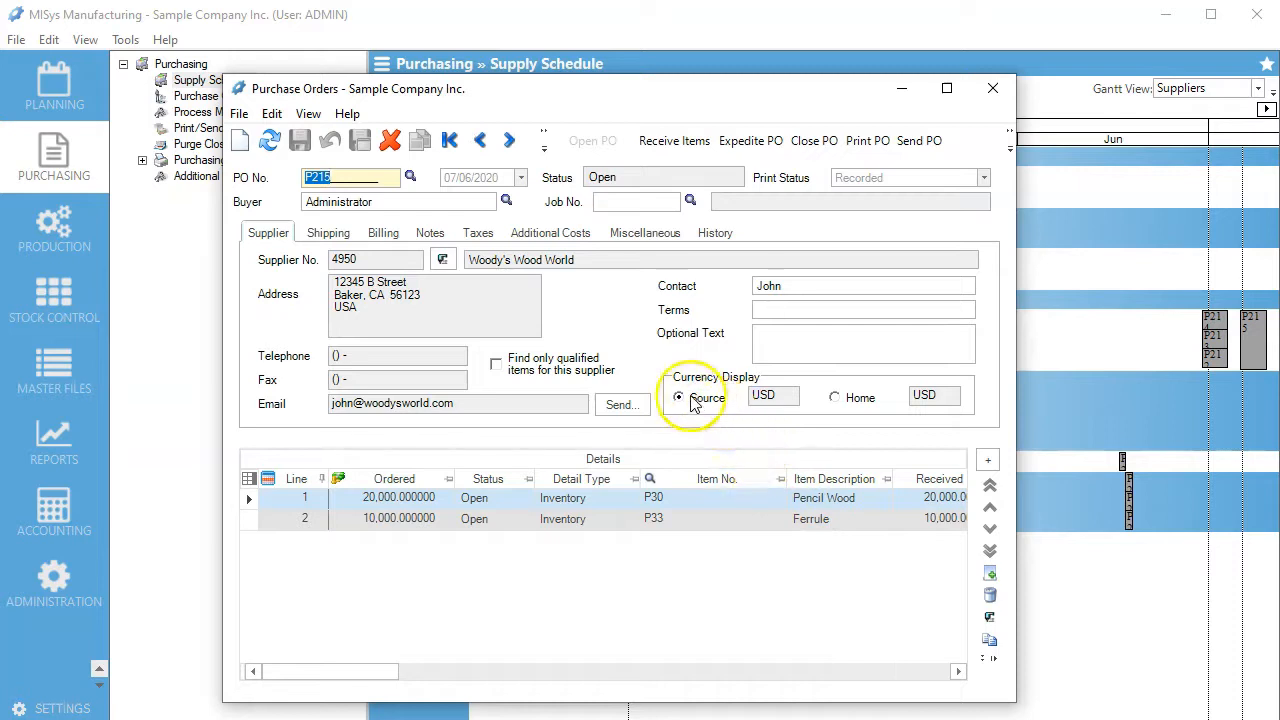
Add a UPSGND UPS Ground additional cost line from United Parcel Service
{"action": "left_click", "coordinate": [550, 232]}
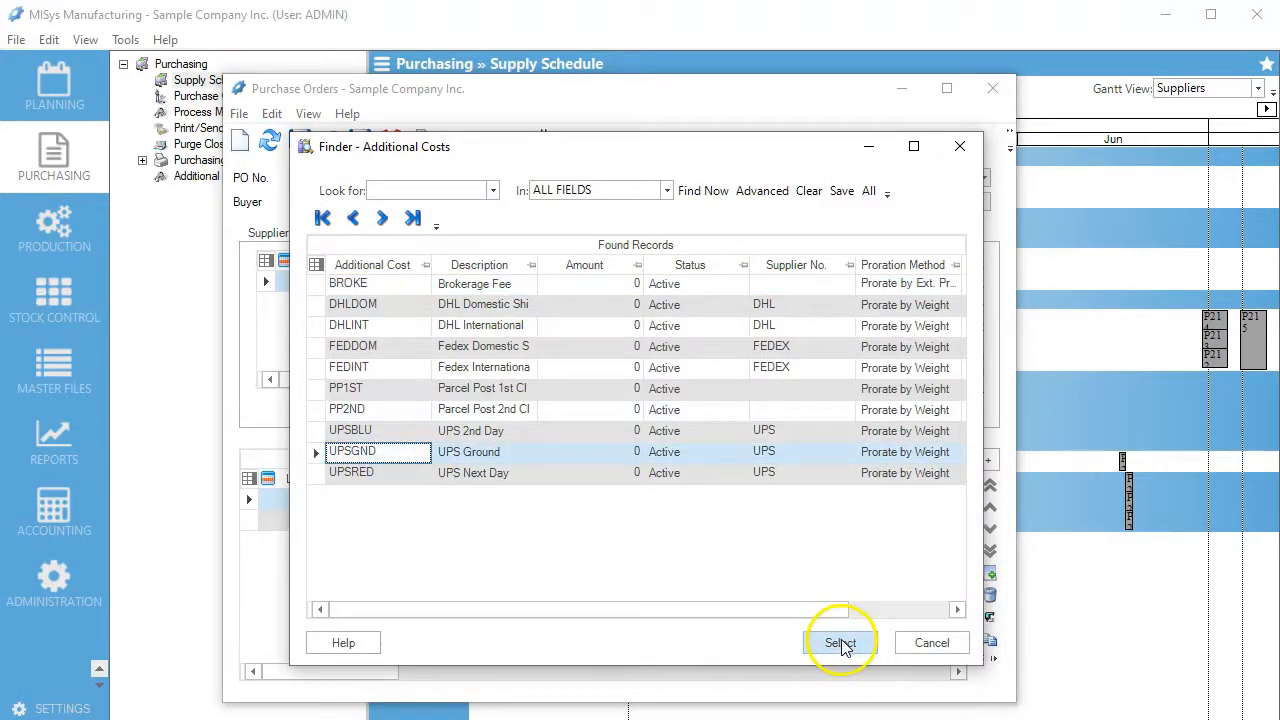
{"action": "left_click", "coordinate": [840, 642]}
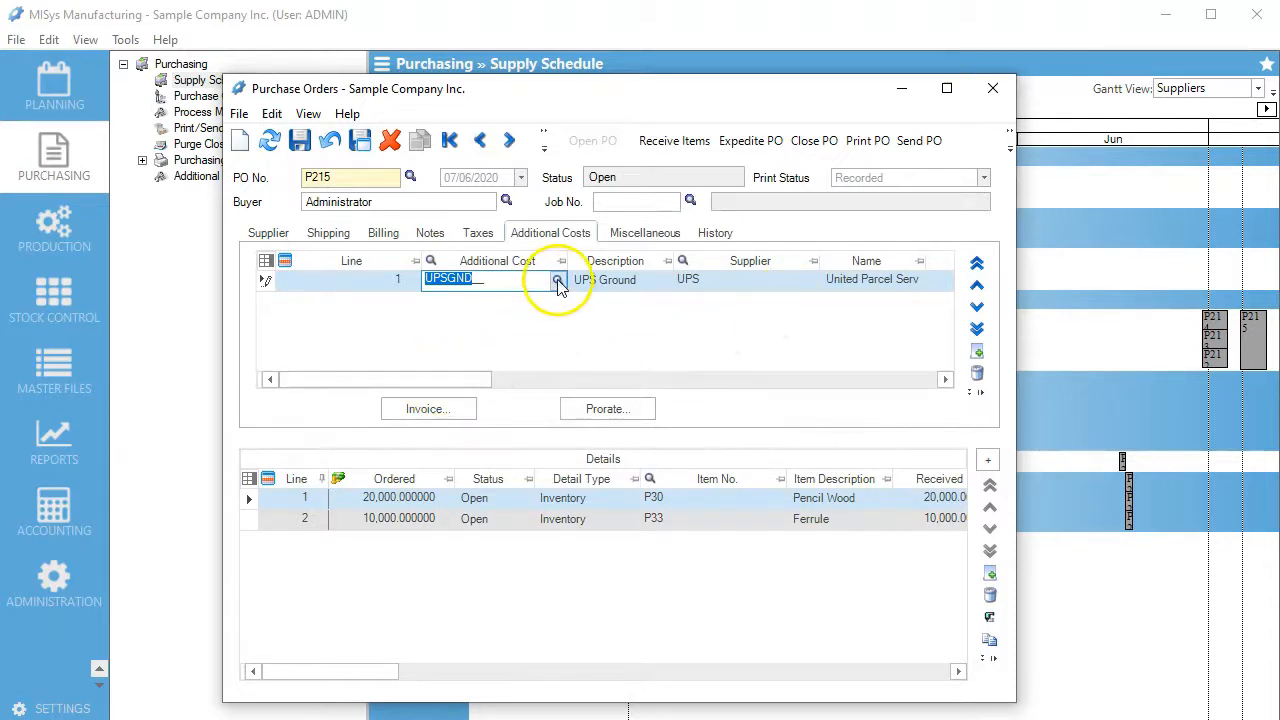
{"action": "left_click", "coordinate": [558, 280]}
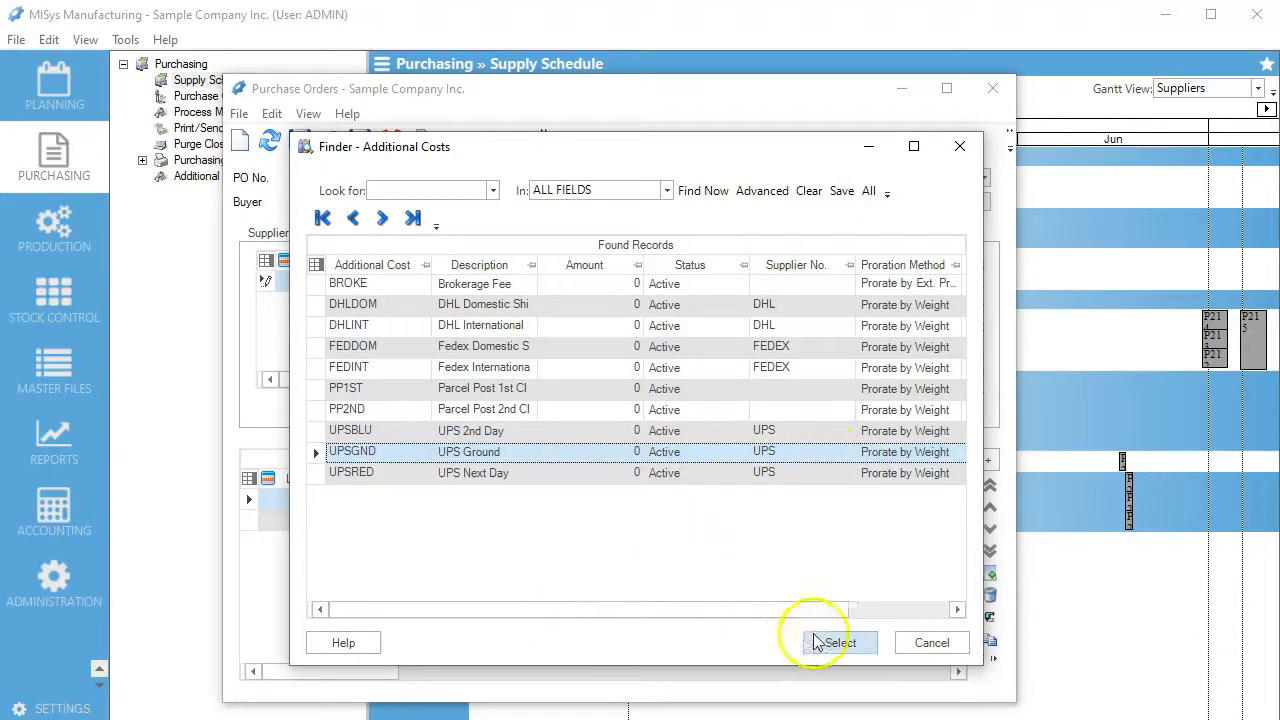
{"action": "left_click", "coordinate": [838, 642]}
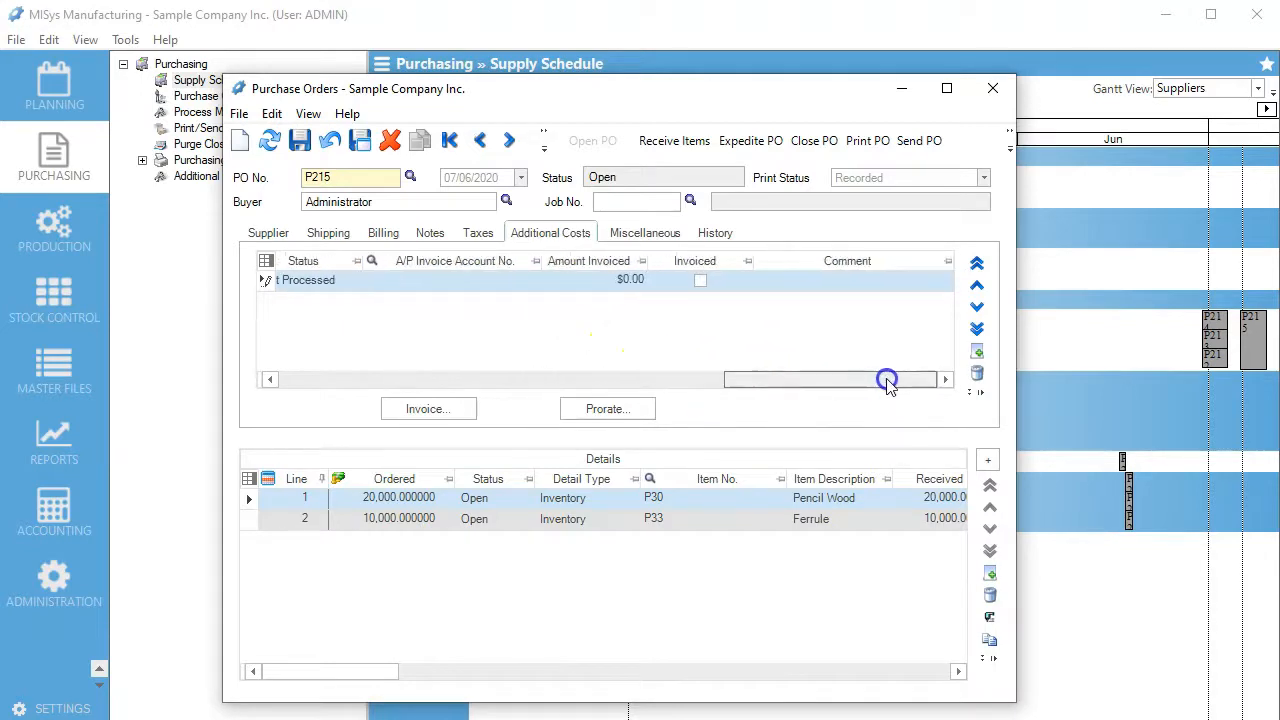
Save purchase order P215 with the new UPS Ground cost line
{"action": "left_click", "coordinate": [300, 140]}
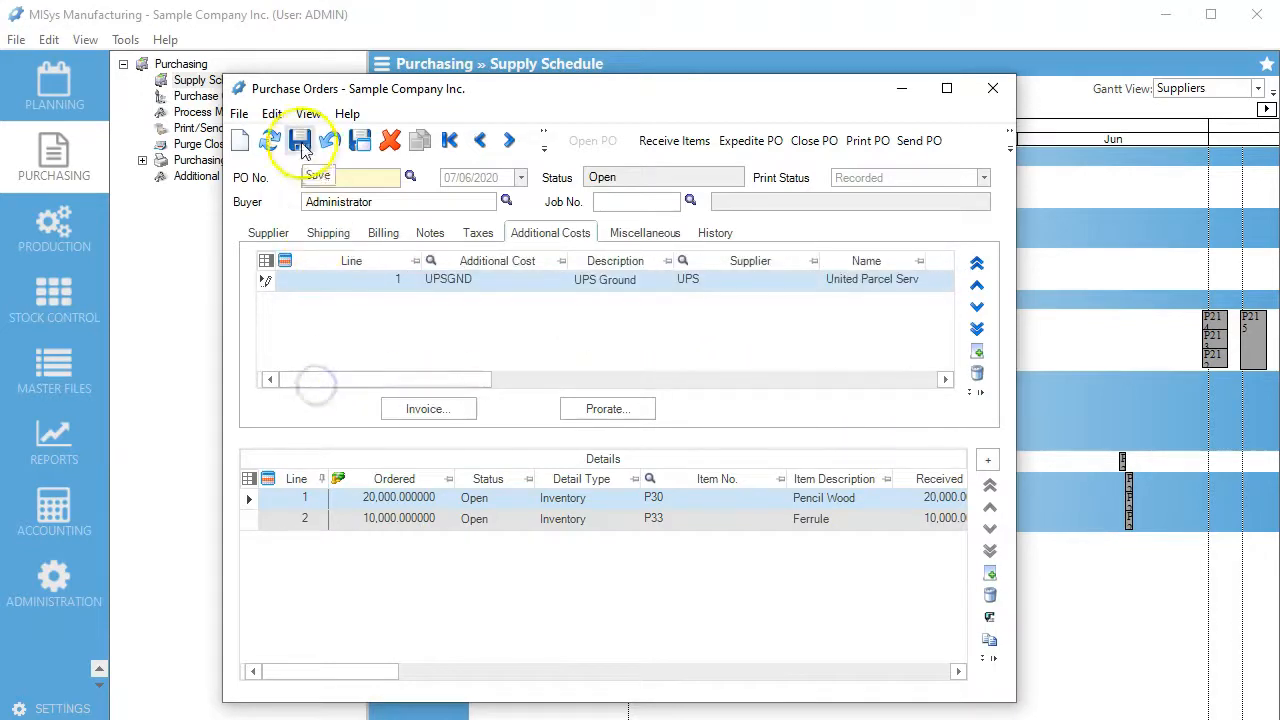
{"action": "left_click", "coordinate": [300, 140]}
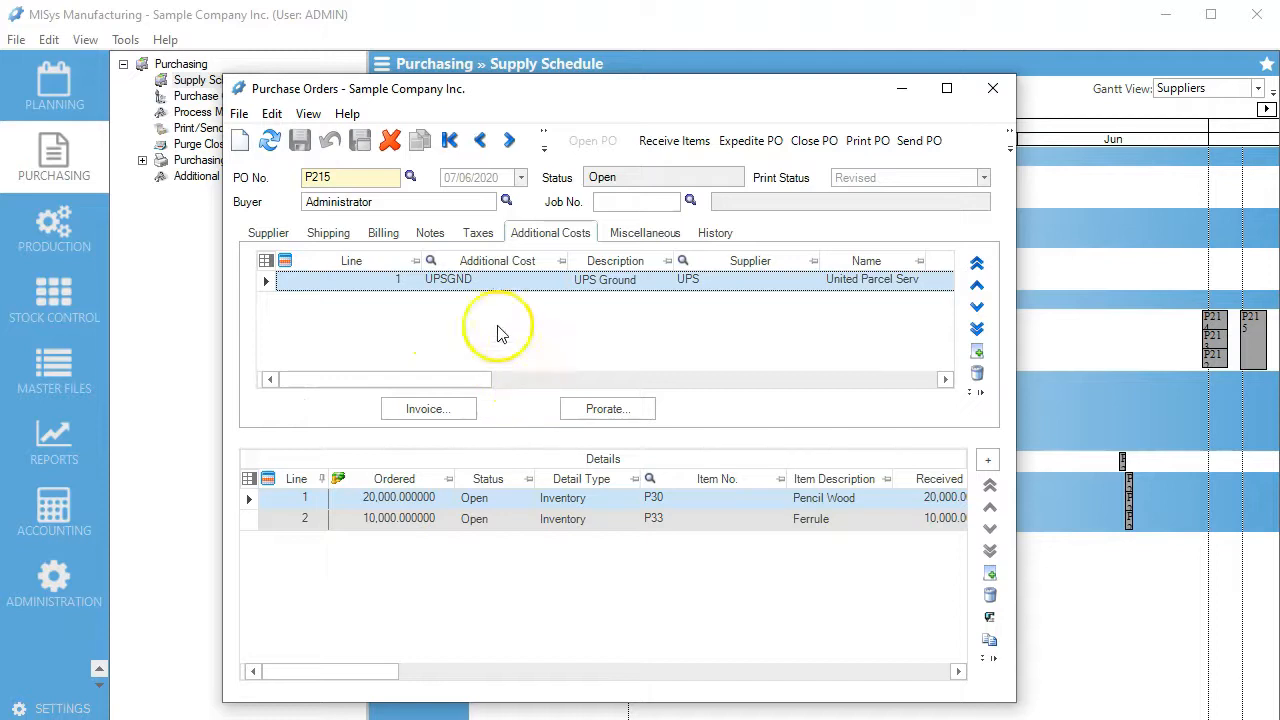
{"action": "left_click", "coordinate": [608, 408]}
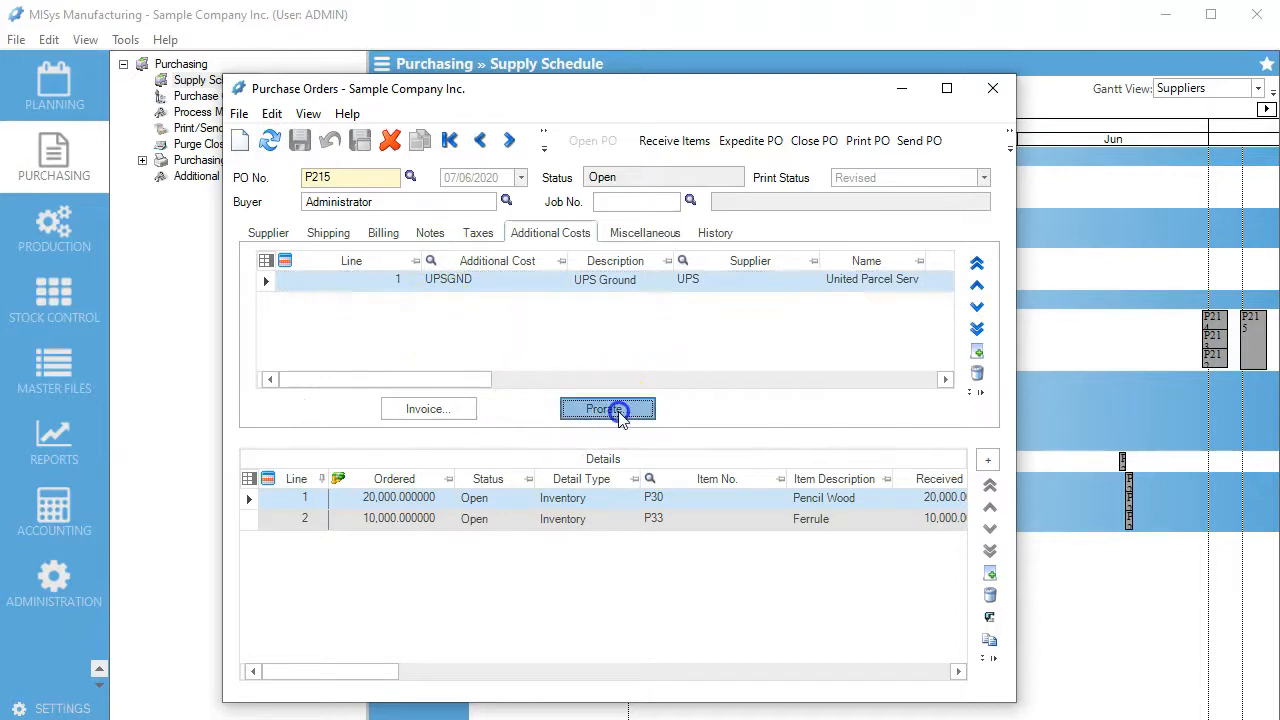
Compare the $25 cost split prorated by quantity and by extended price
{"action": "left_click", "coordinate": [608, 408]}
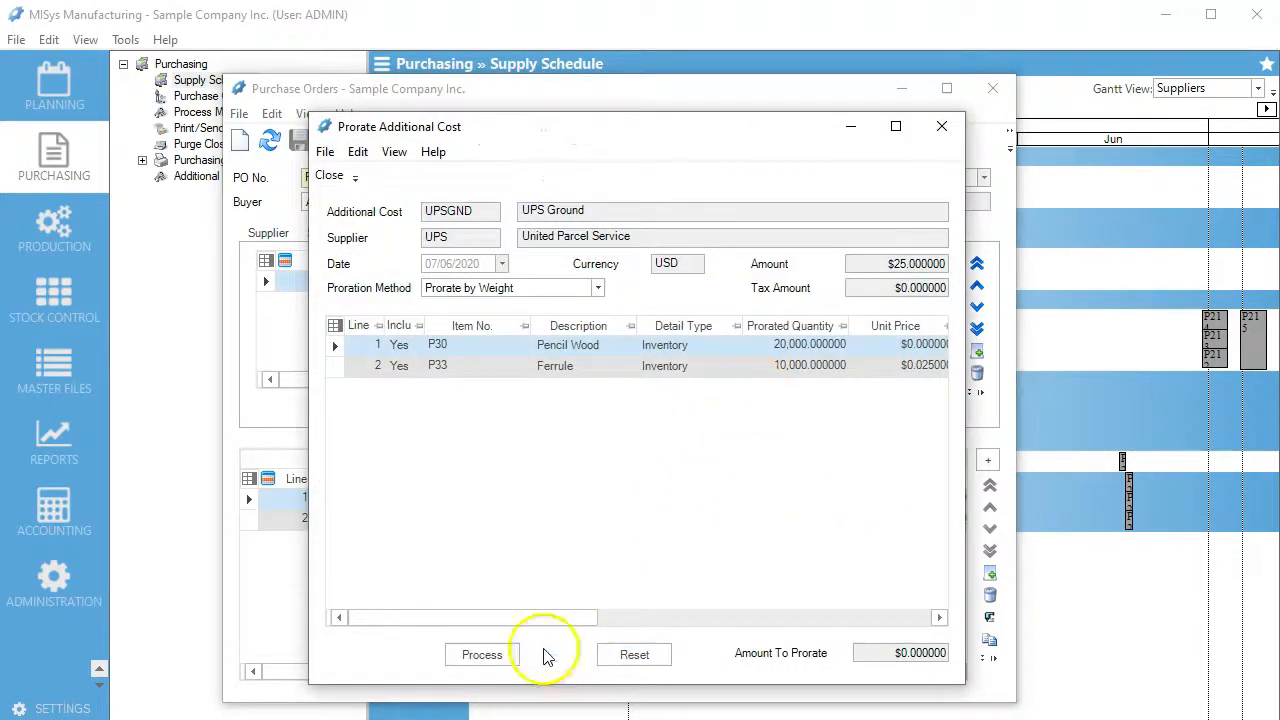
{"action": "left_click_drag", "start_coordinate": [544, 616], "coordinate": [720, 616]}
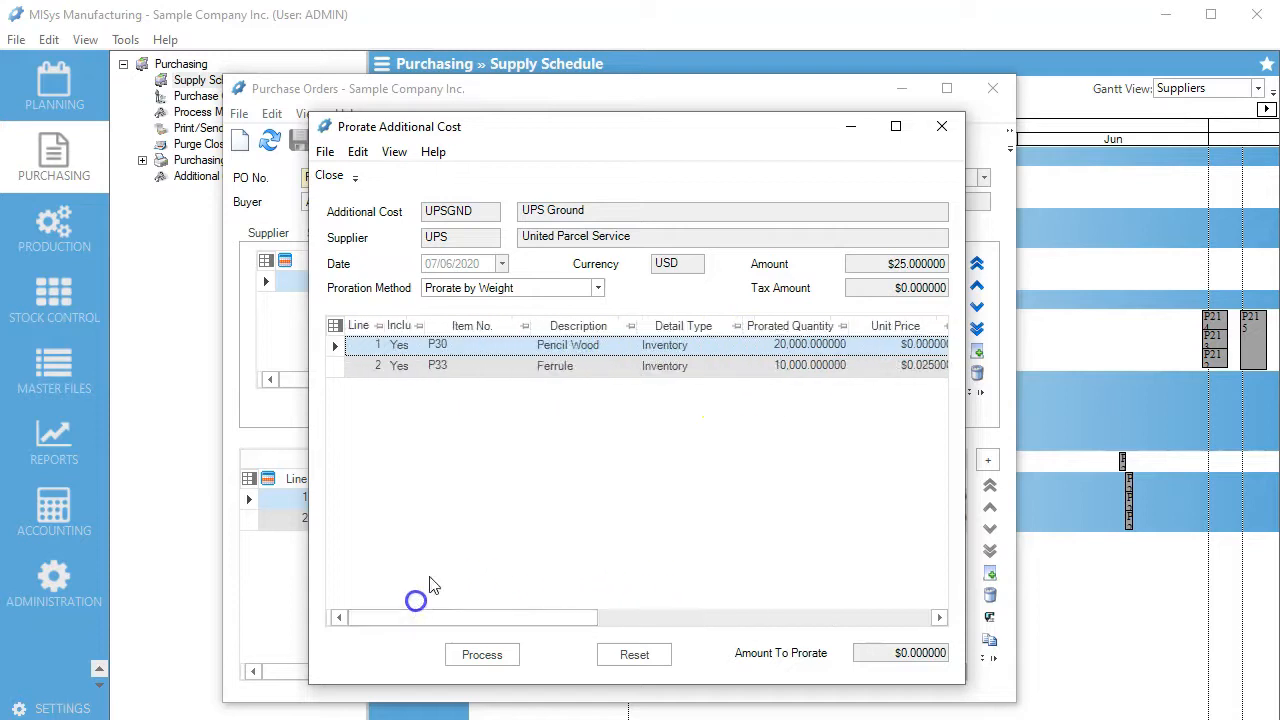
{"action": "left_click_drag", "start_coordinate": [416, 616], "coordinate": [736, 616]}
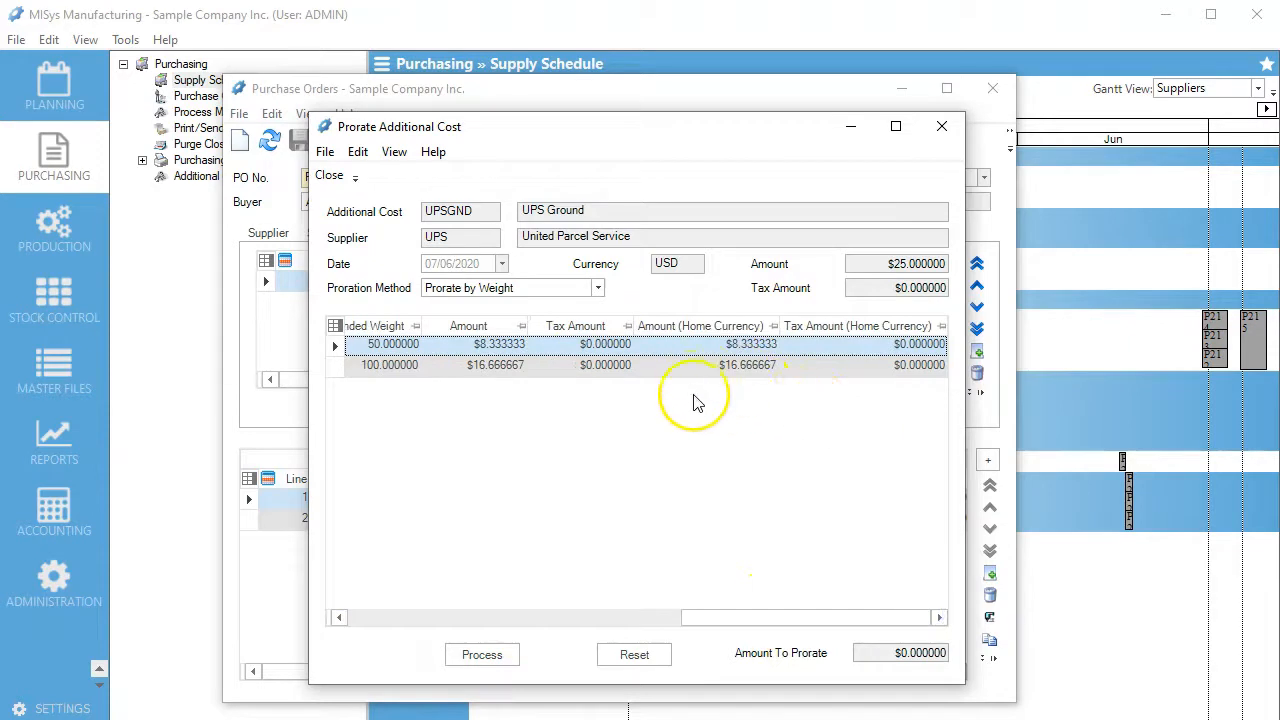
{"action": "mouse_move", "coordinate": [690, 384]}
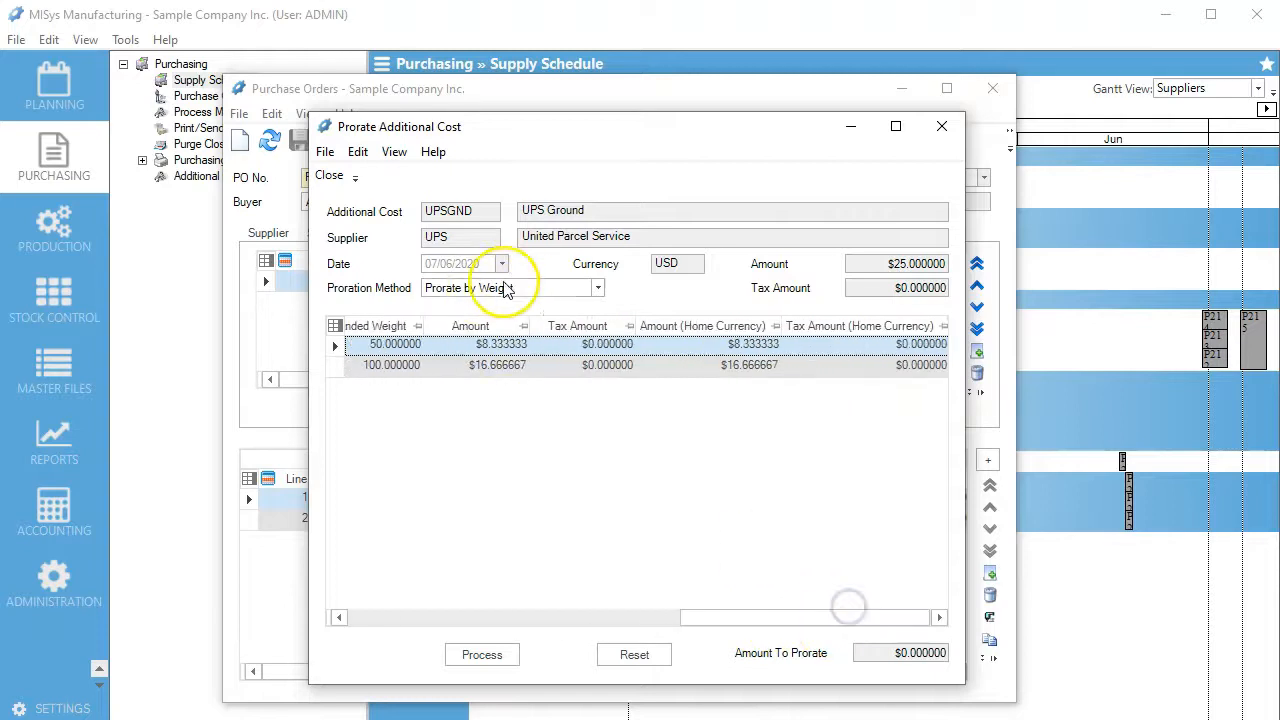
{"action": "left_click", "coordinate": [596, 288]}
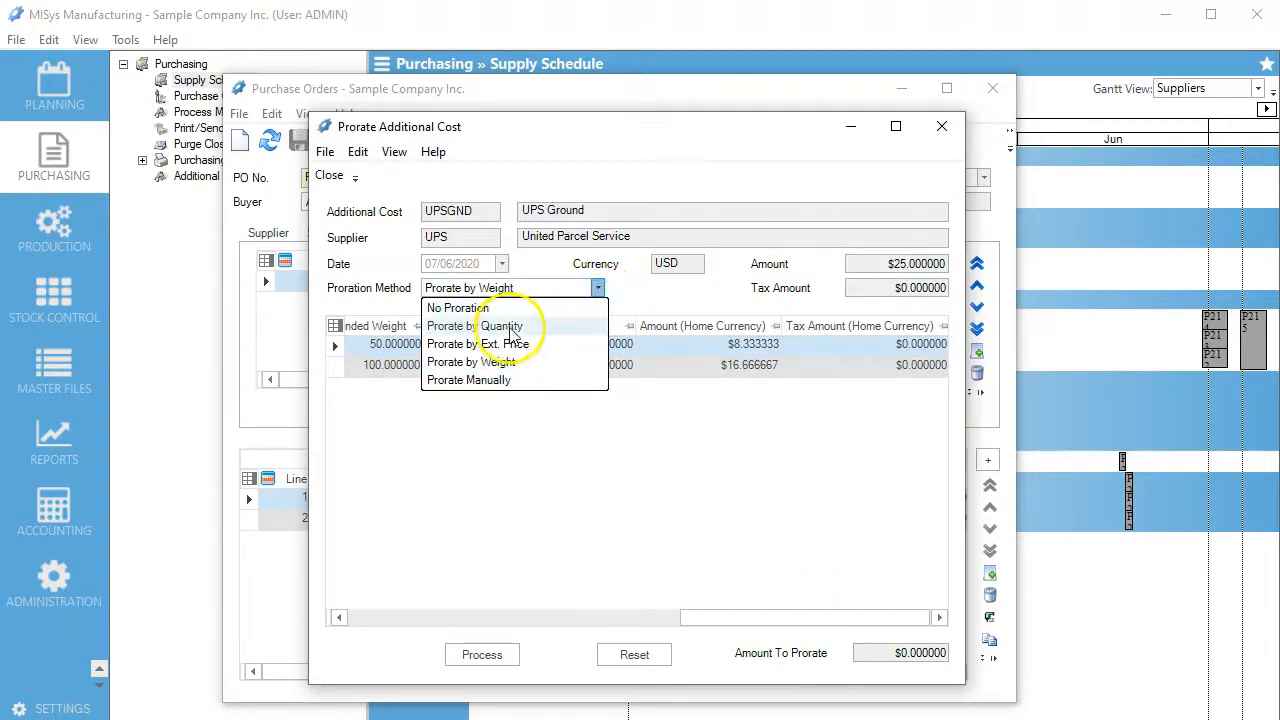
{"action": "left_click", "coordinate": [478, 324]}
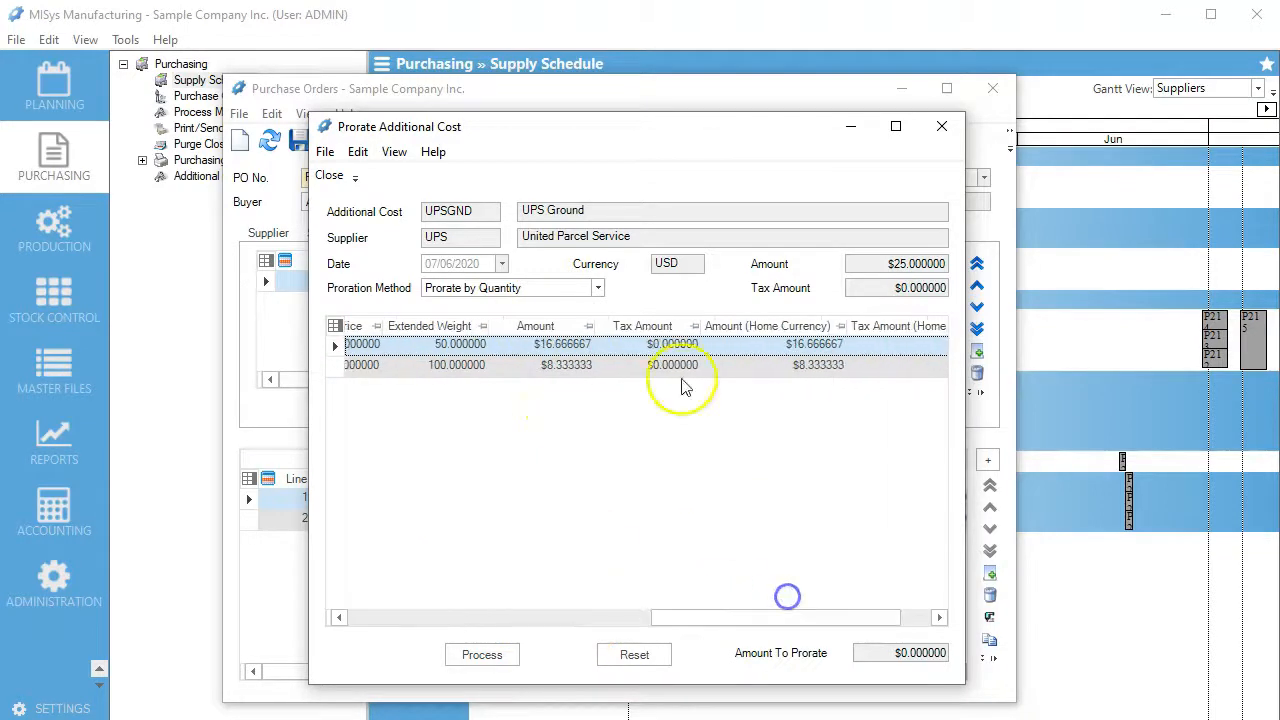
{"action": "left_click", "coordinate": [598, 288]}
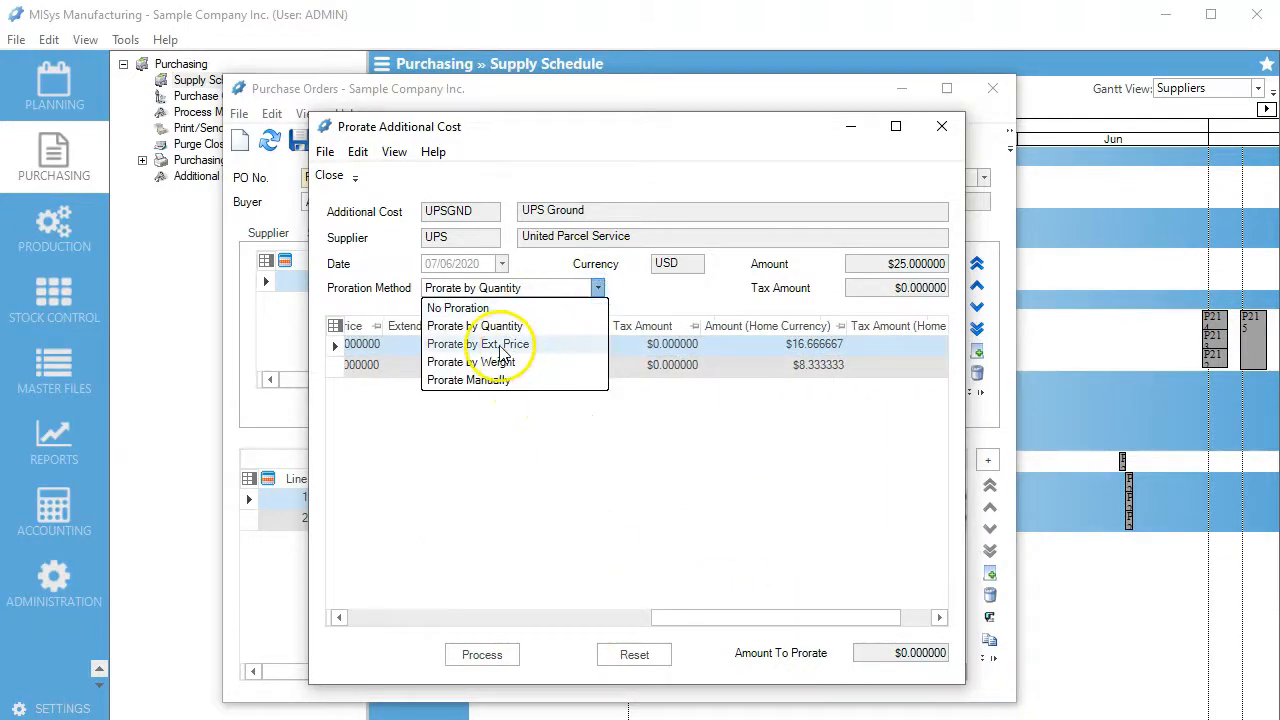
{"action": "left_click", "coordinate": [480, 344]}
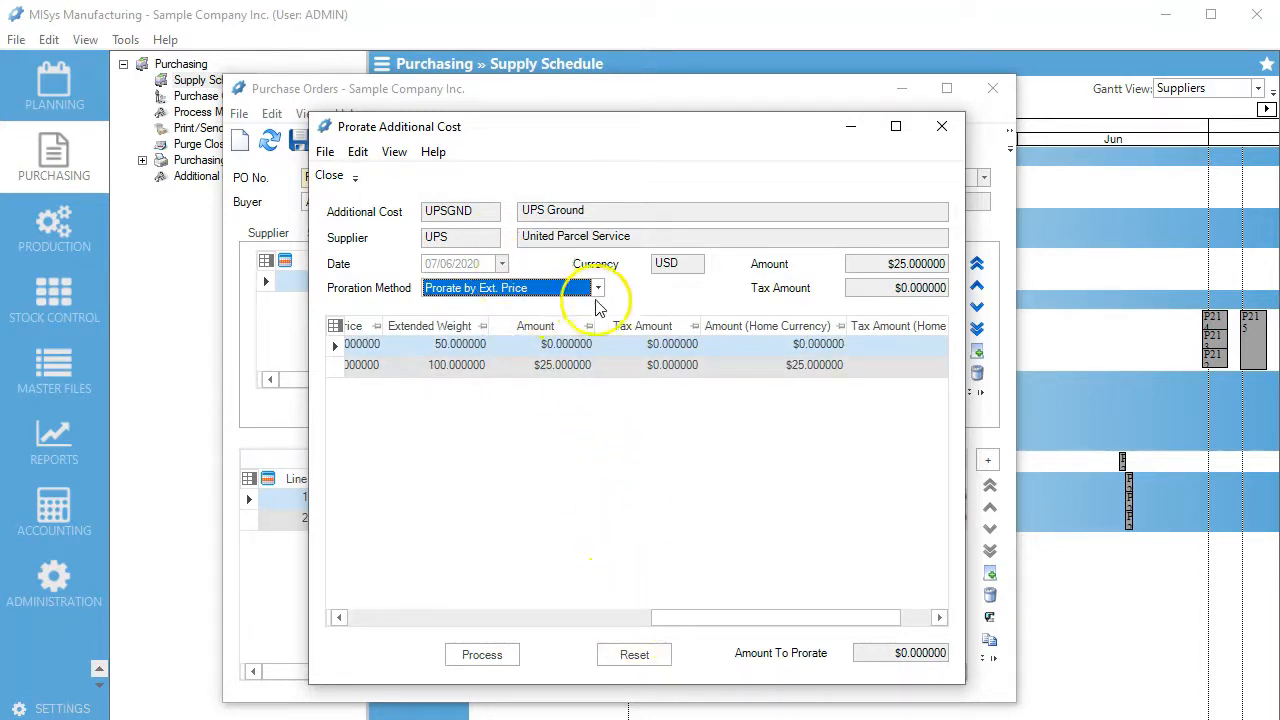
Set the proration method back to Prorate by Weight and process the $25 UPS Ground cost
{"action": "left_click", "coordinate": [598, 288]}
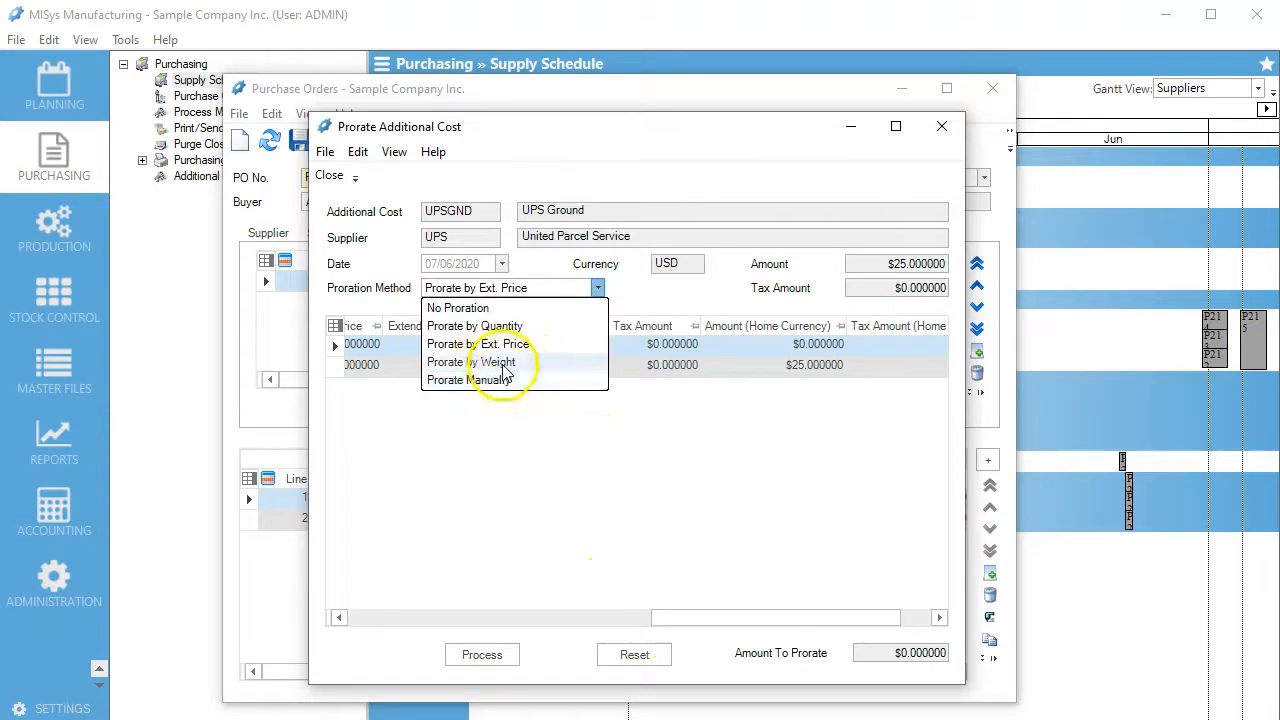
{"action": "left_click", "coordinate": [470, 360]}
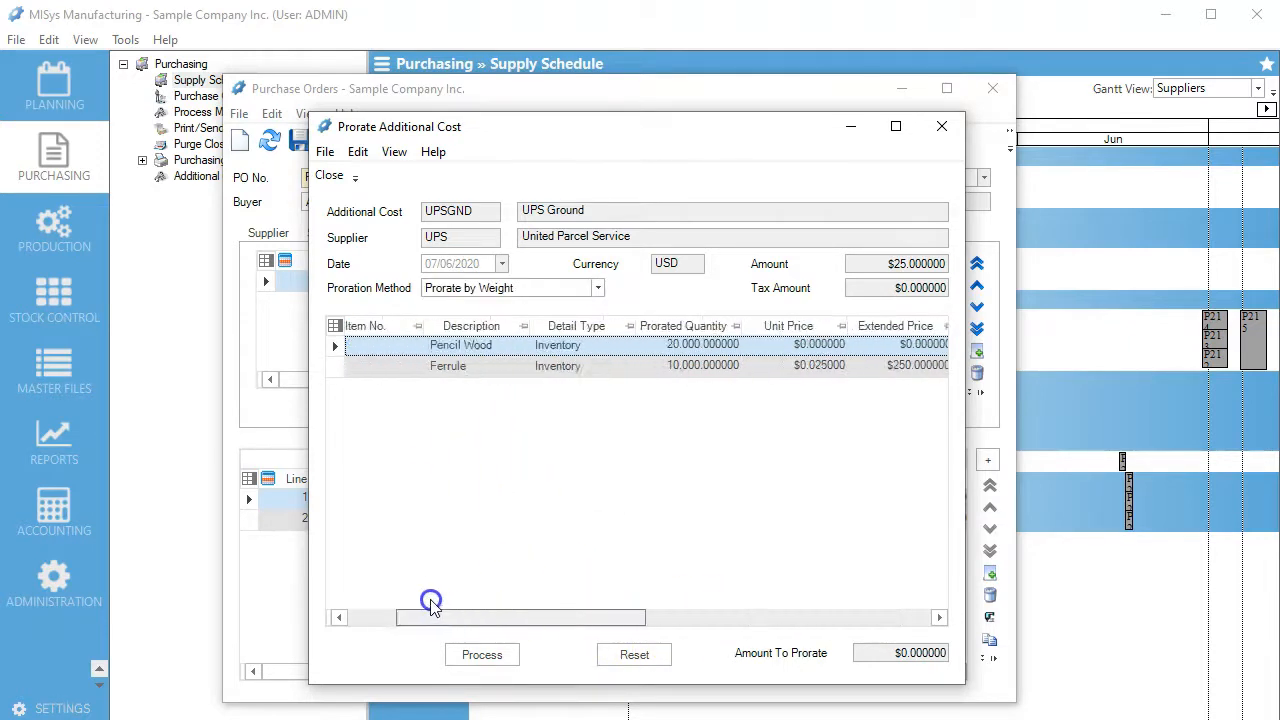
{"action": "left_click", "coordinate": [482, 654]}
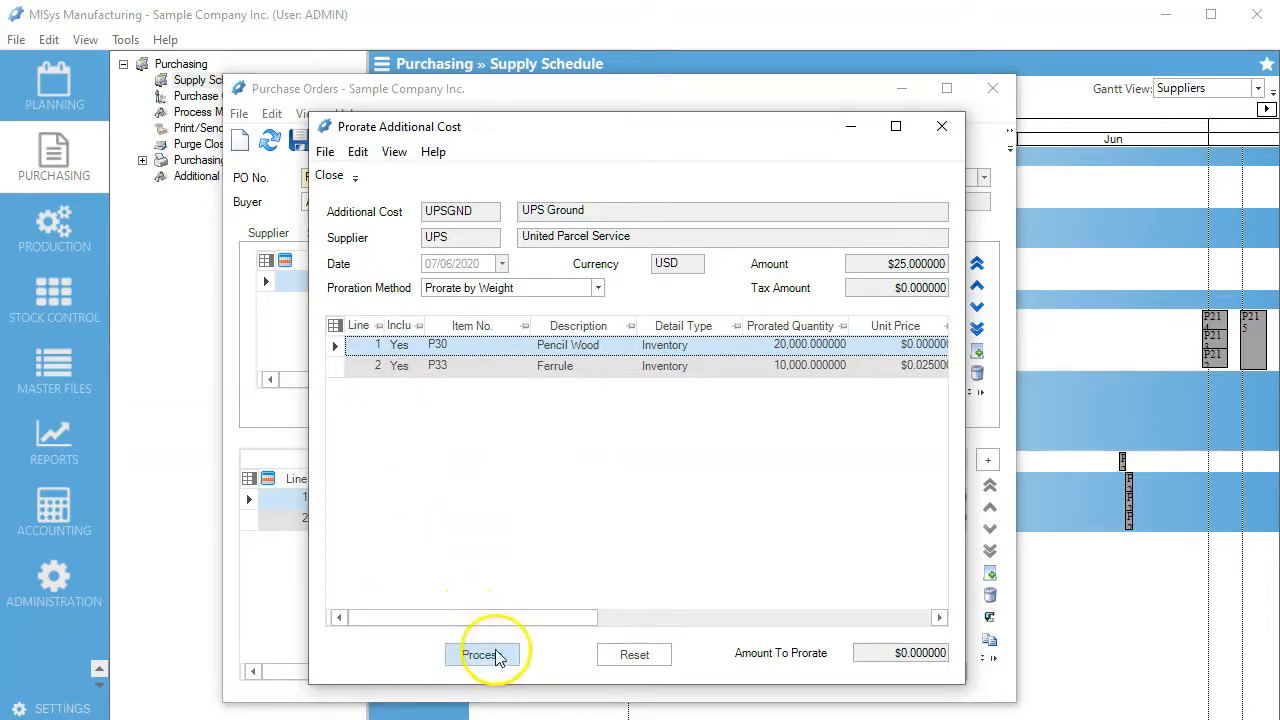
{"action": "left_click", "coordinate": [484, 654]}
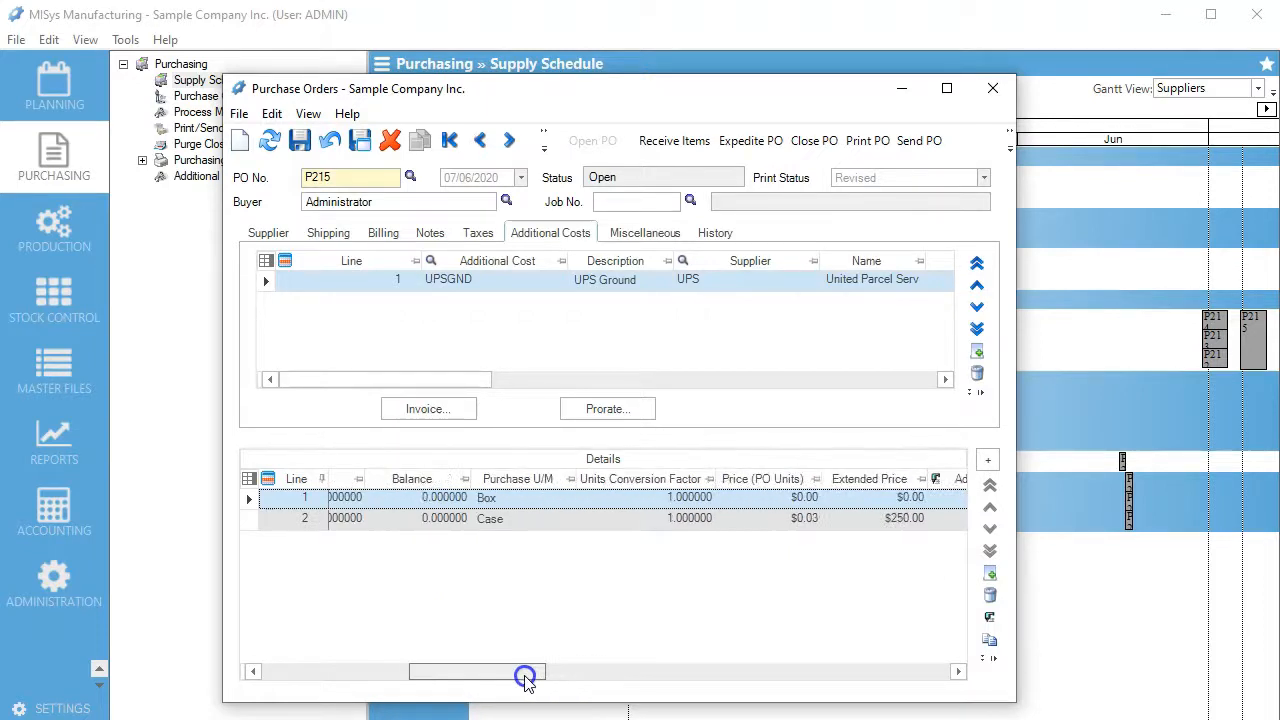
Answer Yes to save the prorated cost changes to Purchase Order P215
{"action": "scroll", "scroll_direction": "left", "scroll_amount": 3}
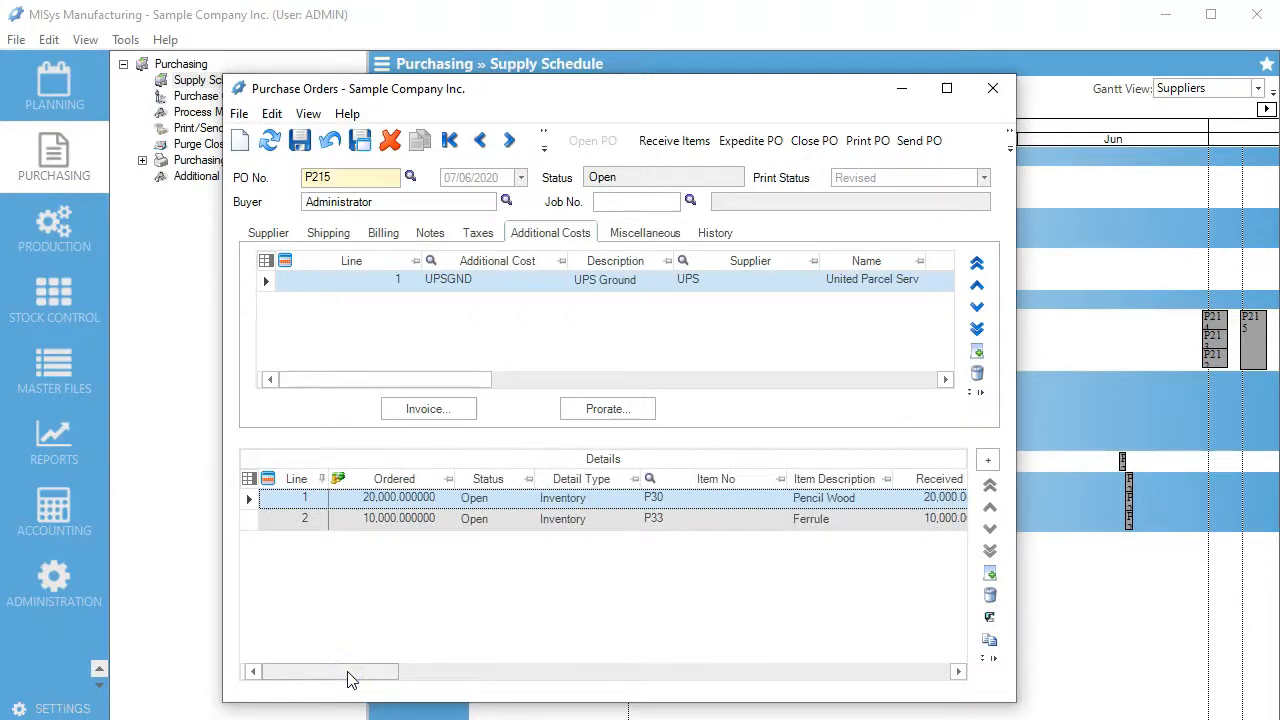
{"action": "left_click", "coordinate": [992, 88]}
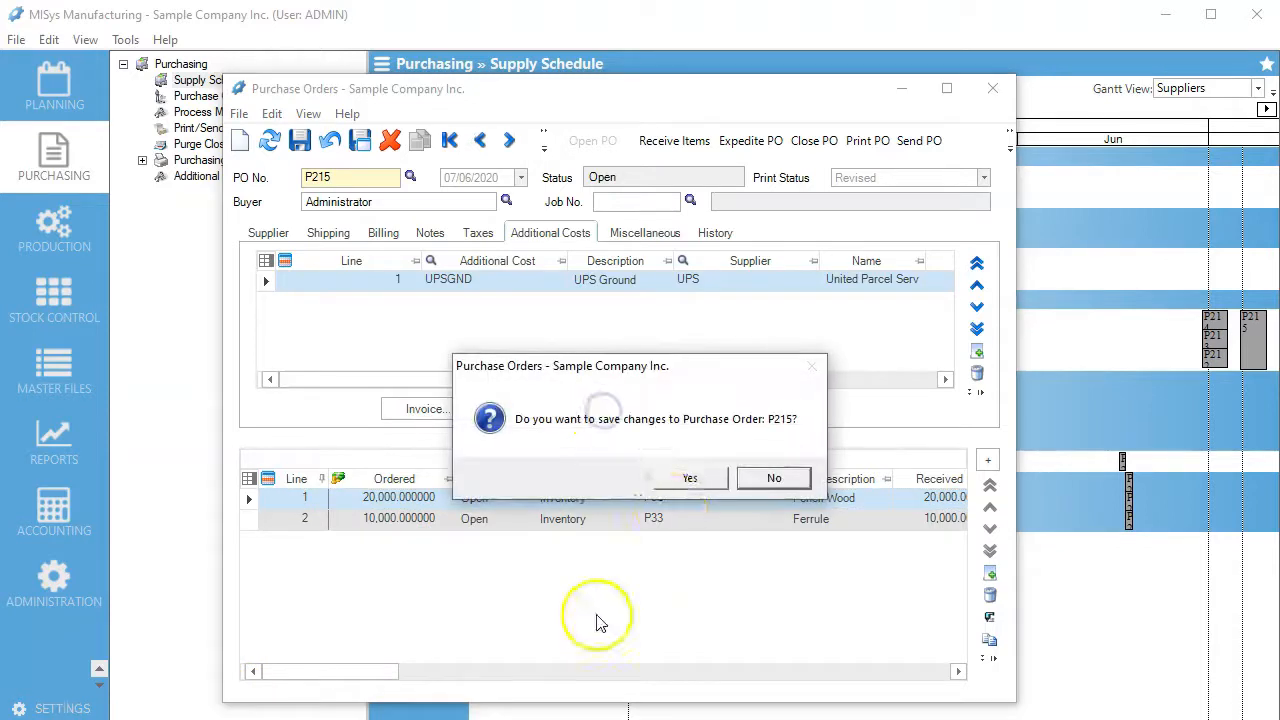
{"action": "left_click", "coordinate": [688, 476]}
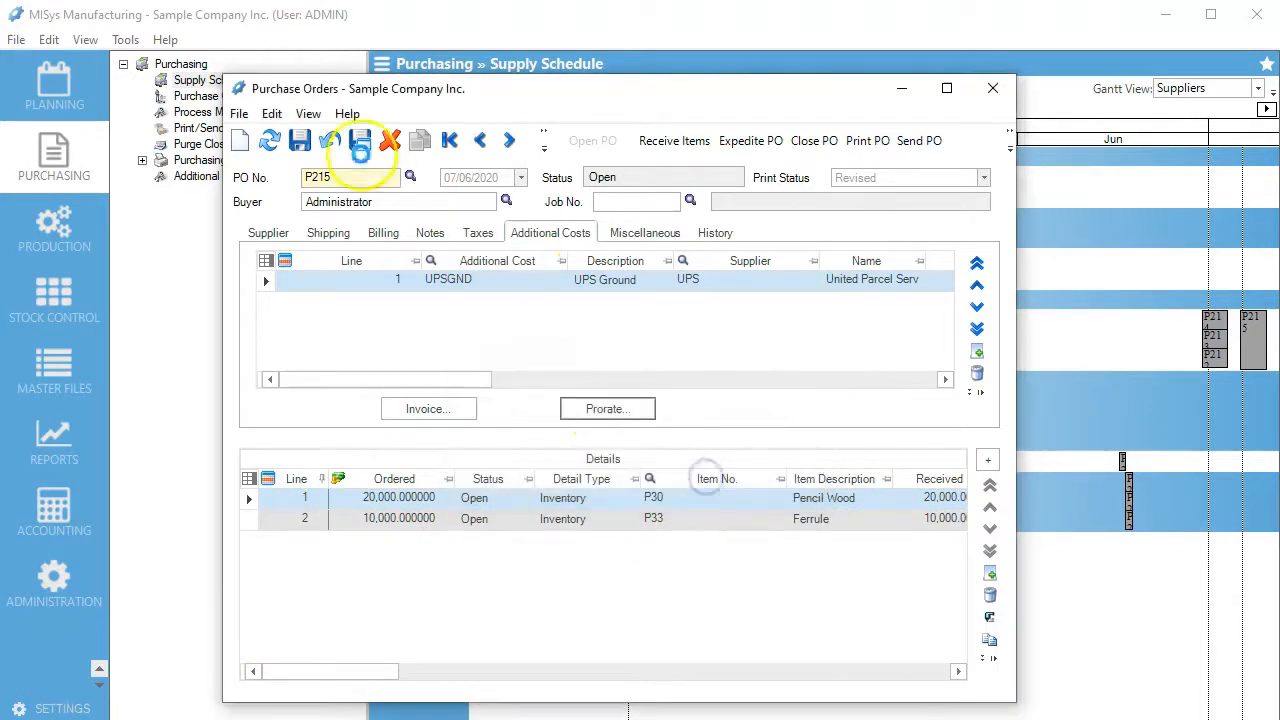
{"action": "left_click", "coordinate": [606, 408]}
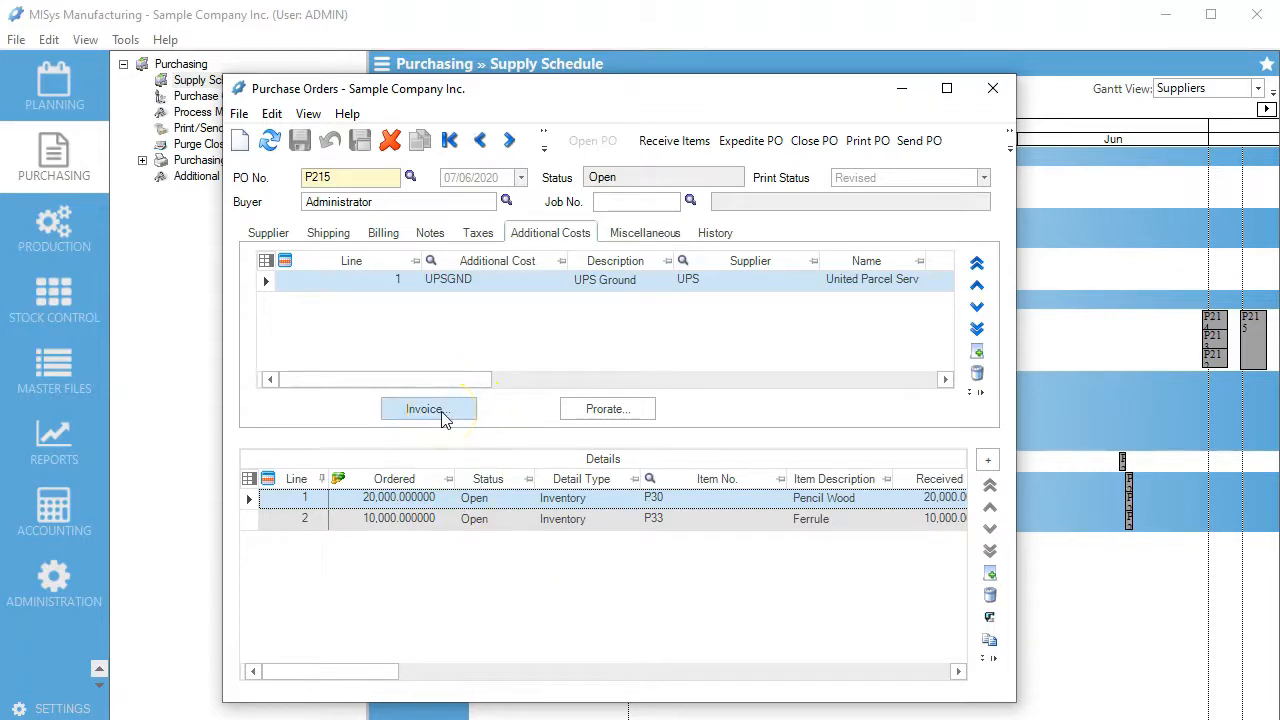
{"action": "mouse_move", "coordinate": [464, 380]}
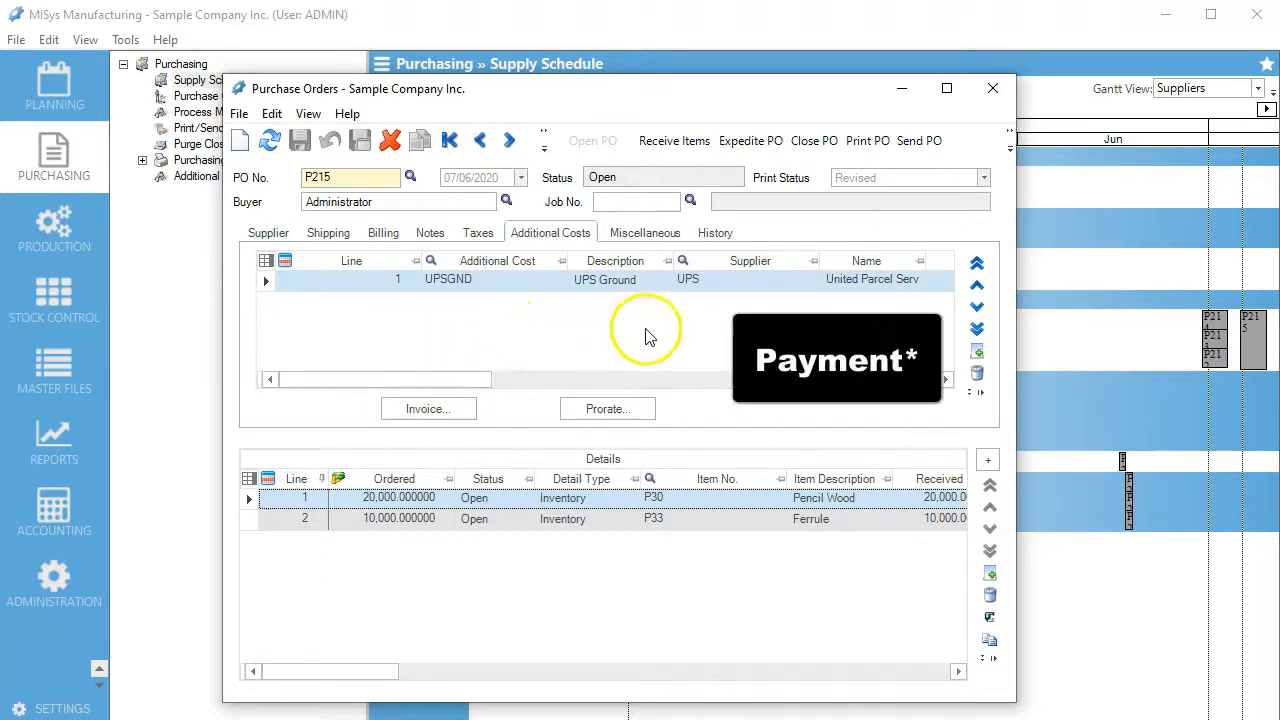
{"action": "mouse_move", "coordinate": [630, 316]}
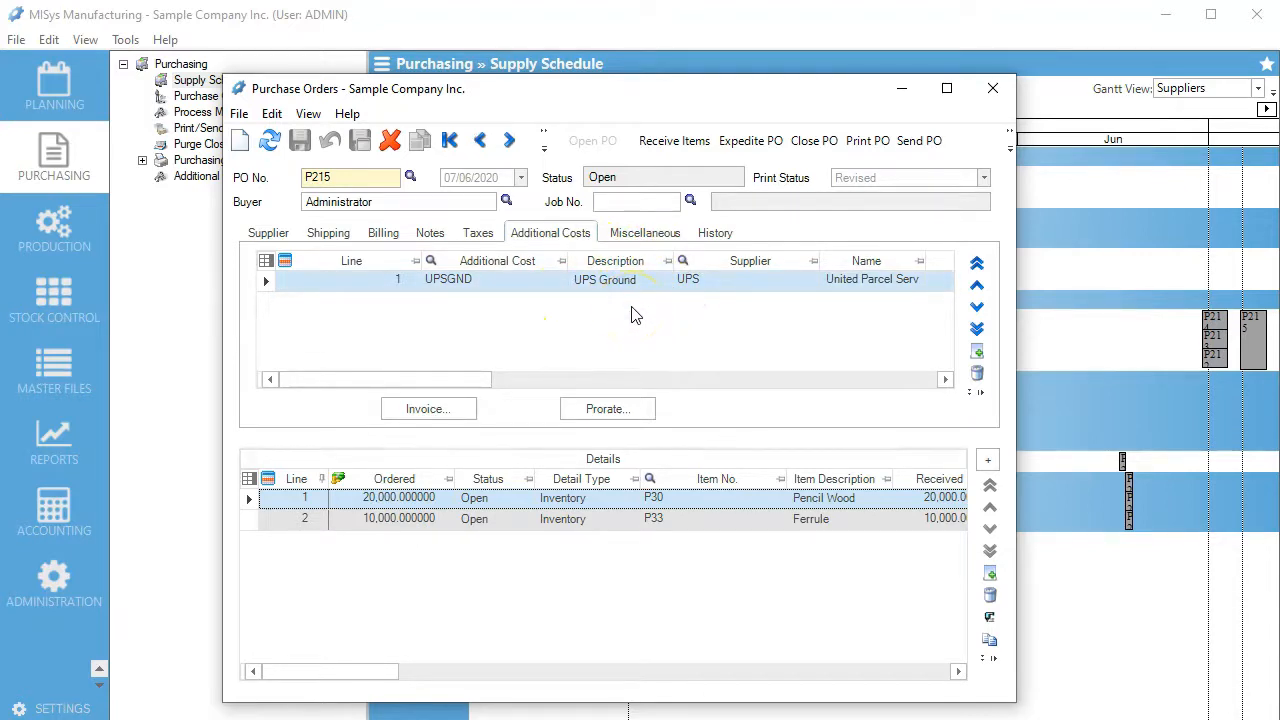
Show the Woody's Wood World supplier details of purchase order P215
{"action": "left_click", "coordinate": [268, 232]}
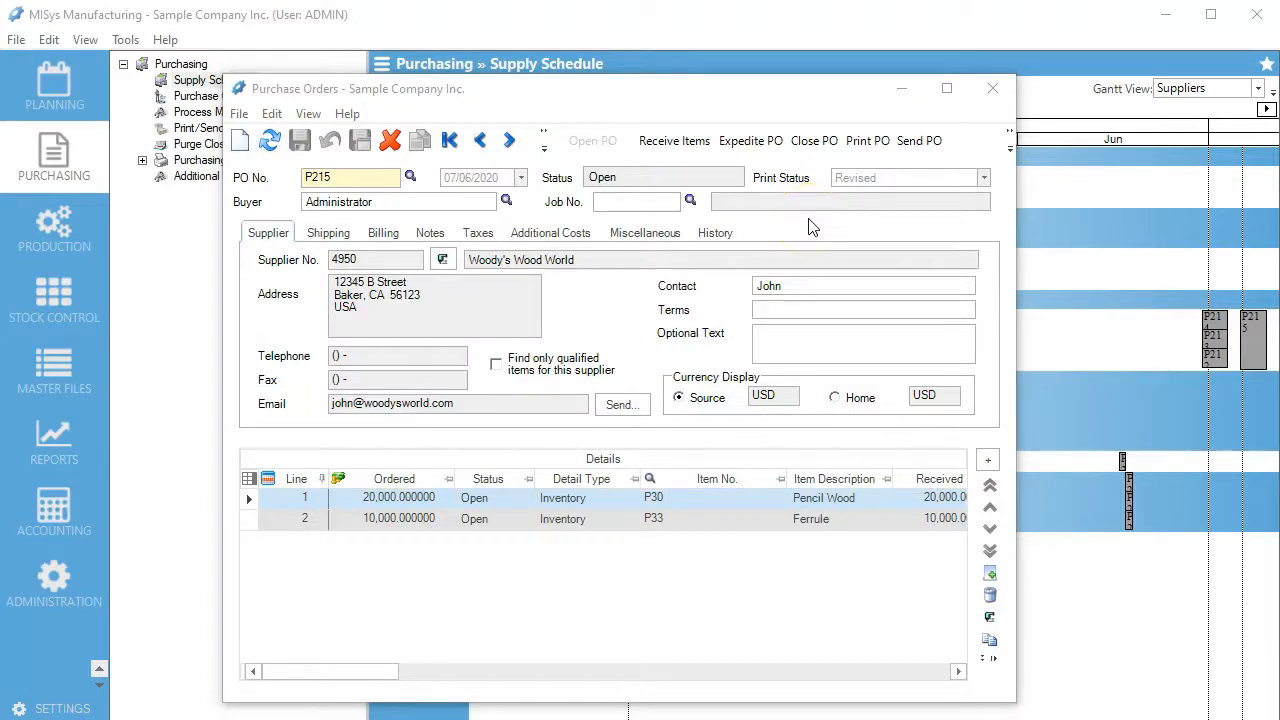